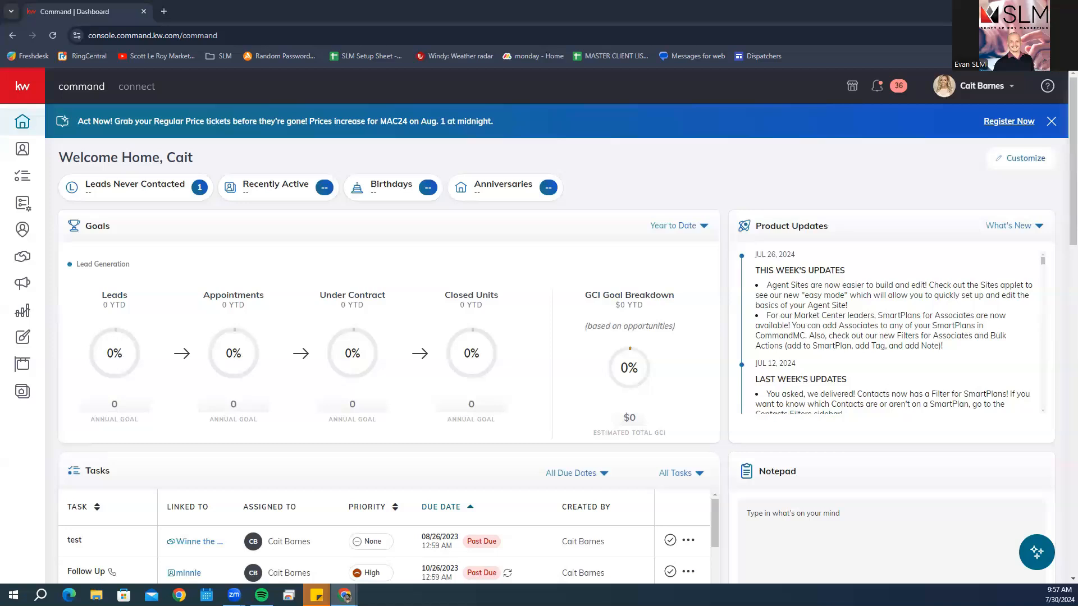
mouse_move(1025, 97)
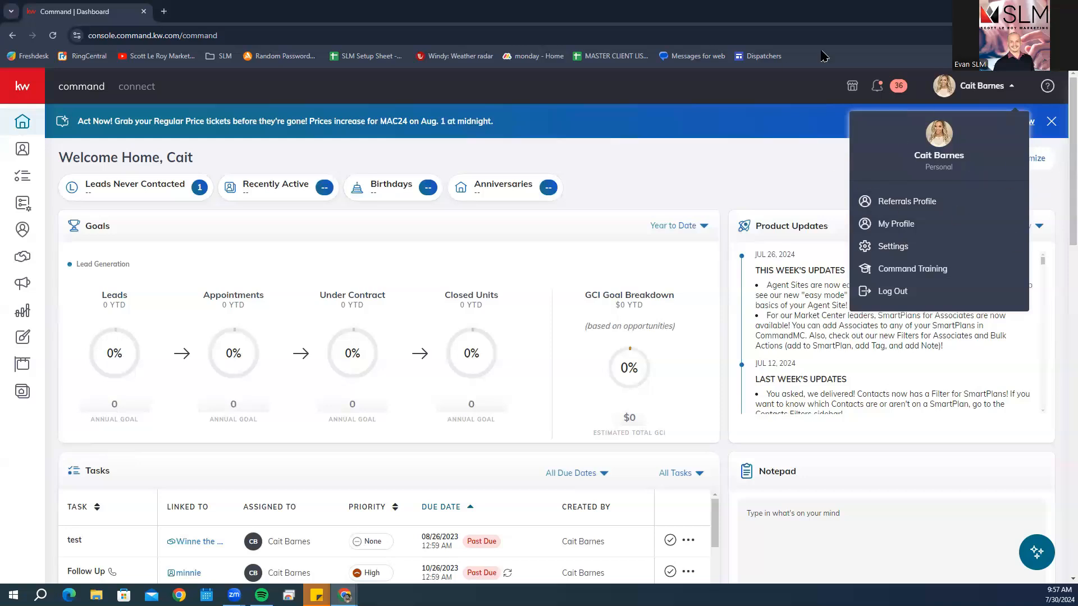
mouse_move(762, 179)
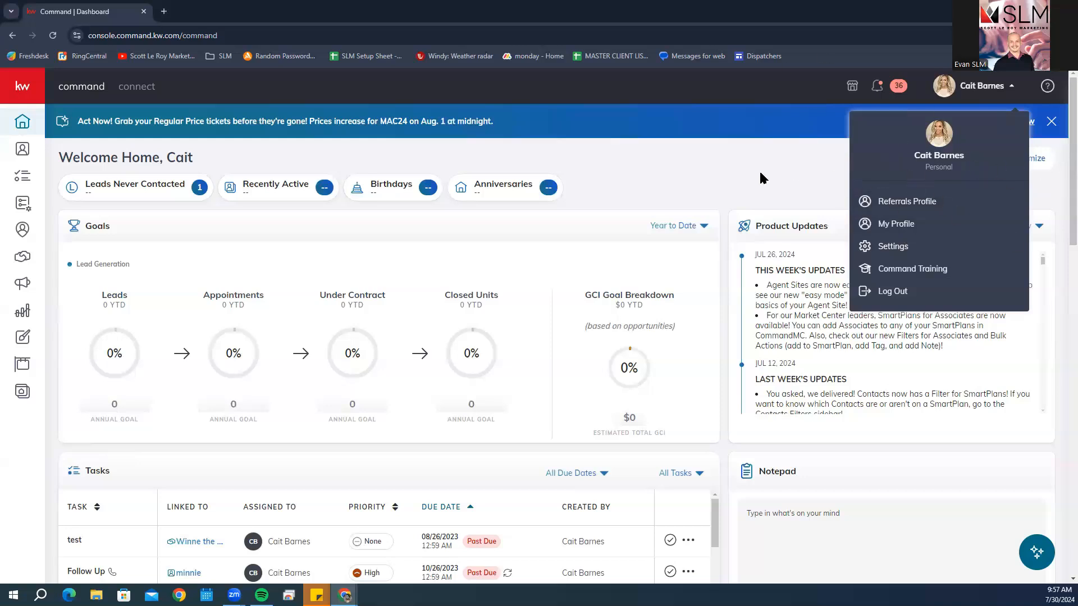
mouse_move(906, 99)
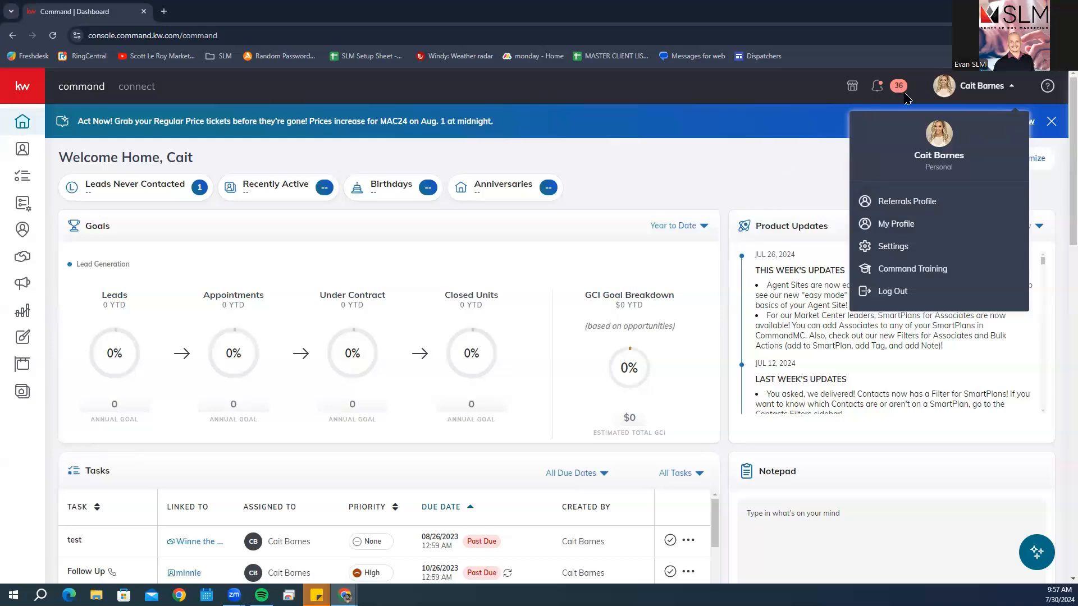
Go to the Campaigns area and bring up the Paid Ad Quick Start templates.
left_click(622, 172)
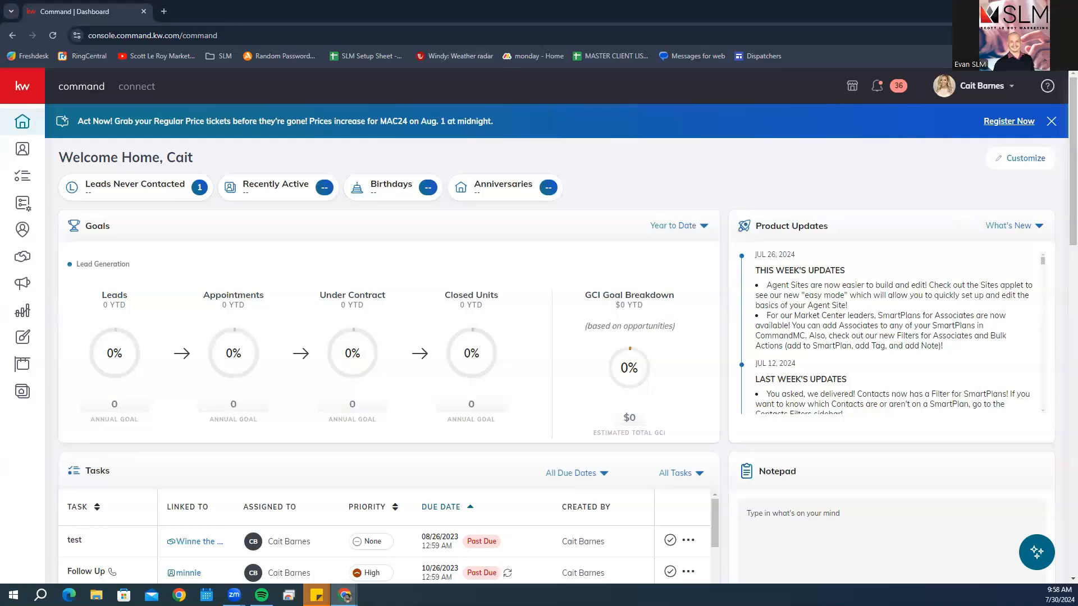
mouse_move(460, 184)
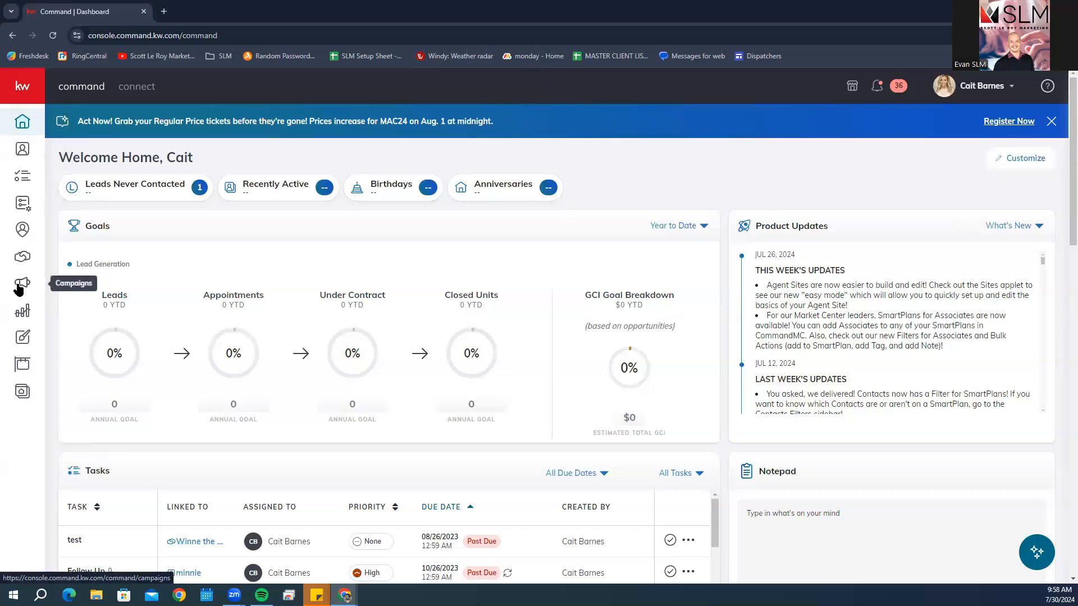
left_click(23, 284)
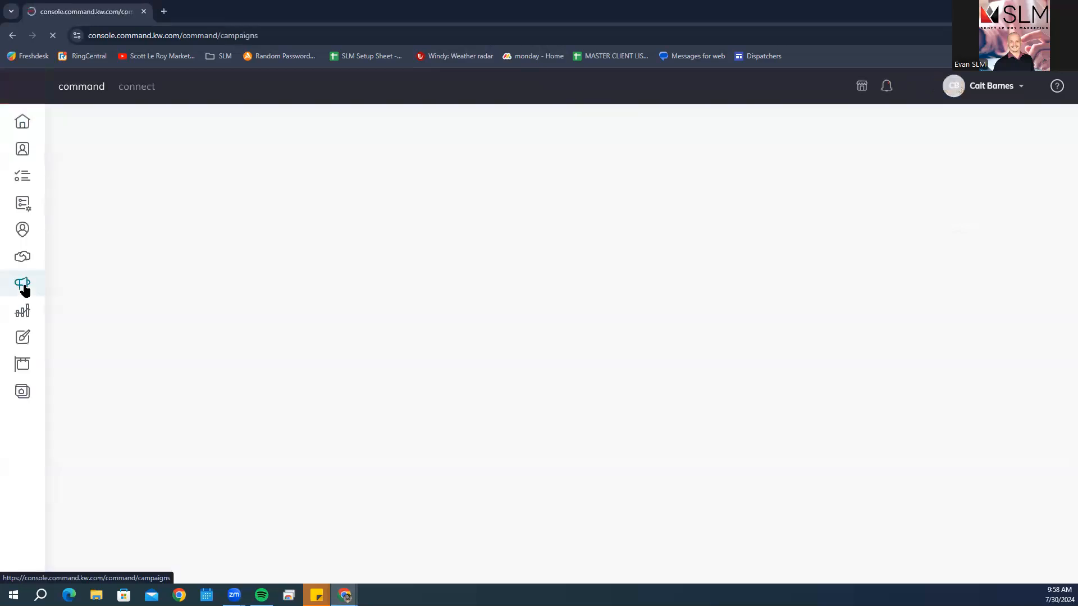
left_click(23, 283)
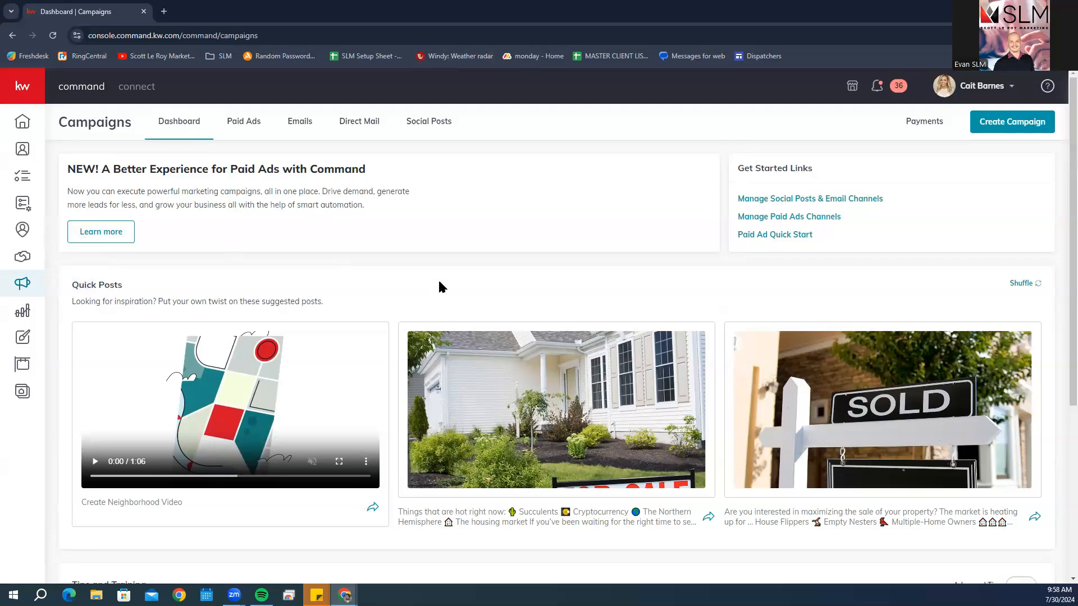
mouse_move(774, 235)
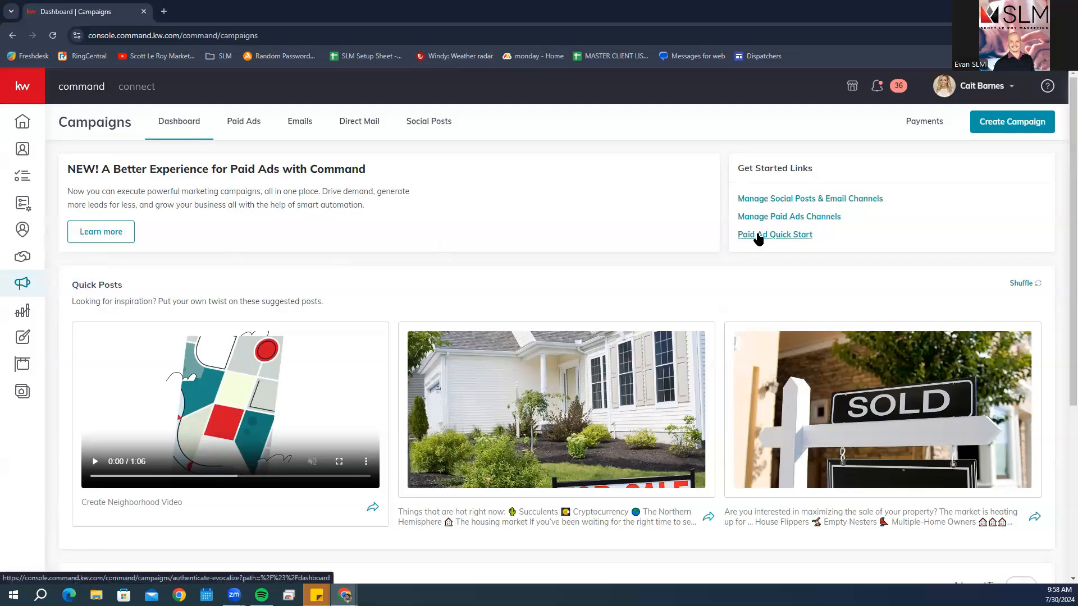
left_click(775, 235)
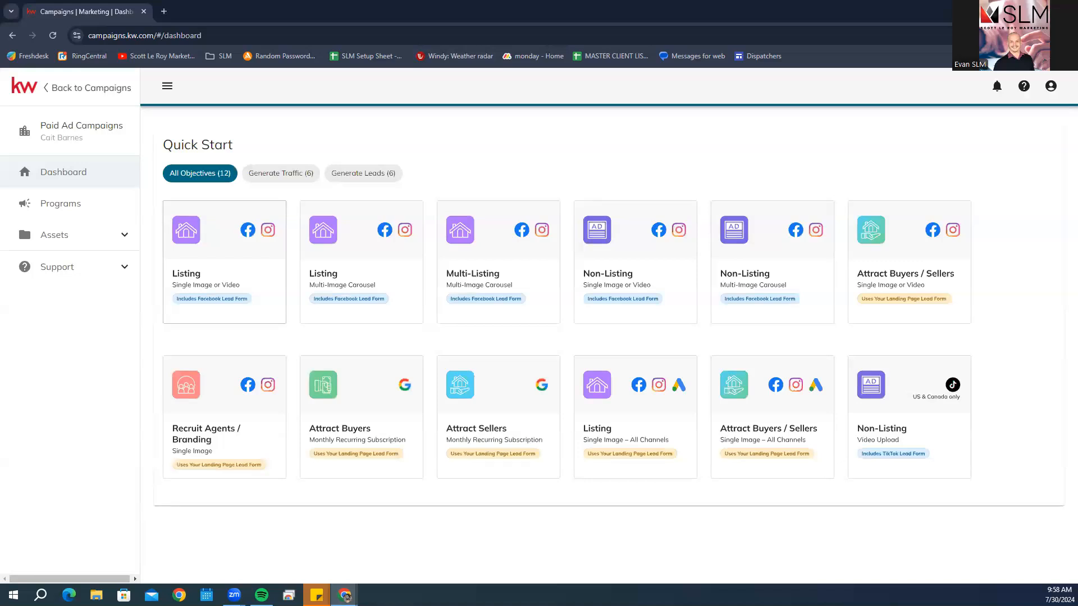
mouse_move(859, 405)
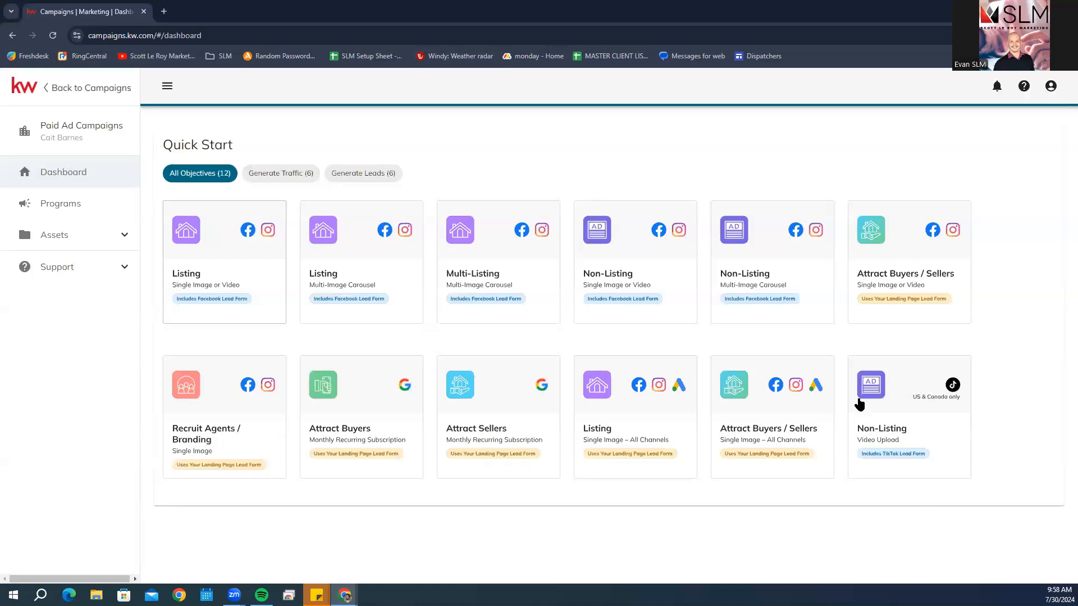
mouse_move(720, 275)
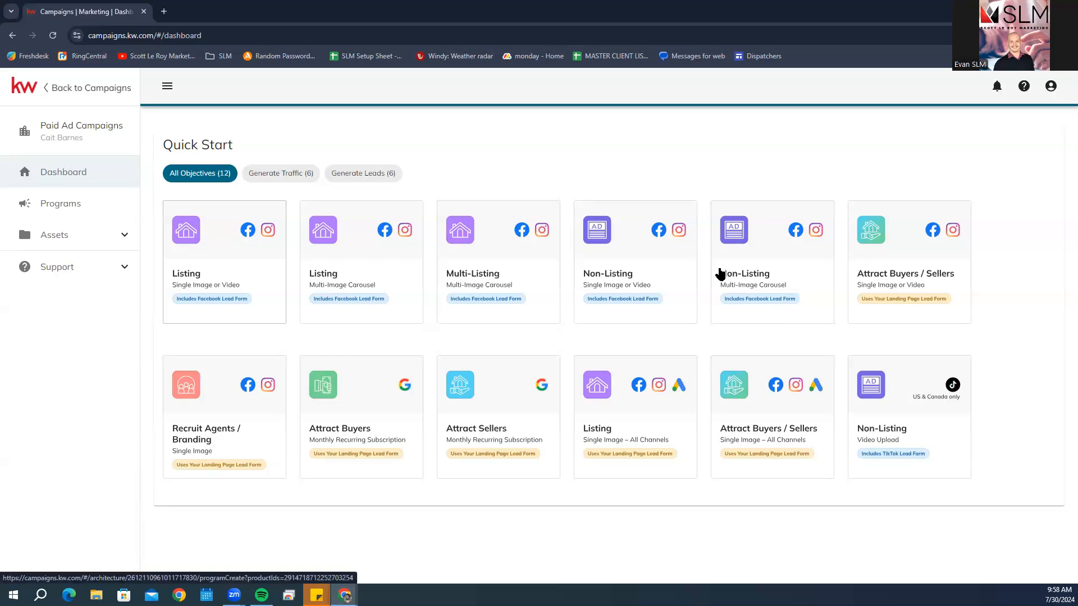
mouse_move(787, 265)
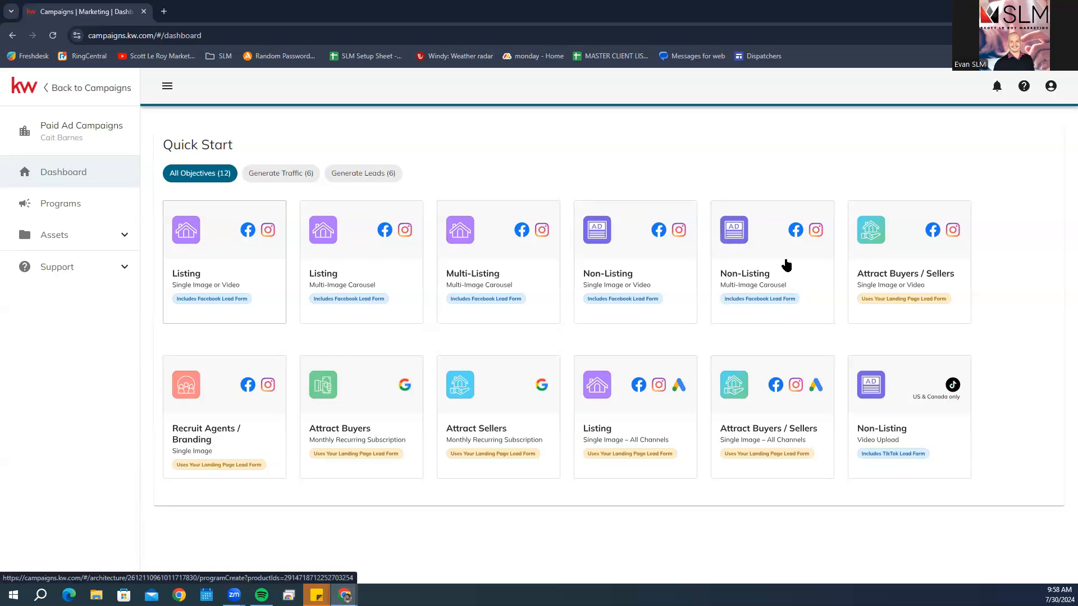
Start a Non-Listing Multi-Image Carousel lead ad and link the KW Marquee Careers Facebook page.
left_click(773, 263)
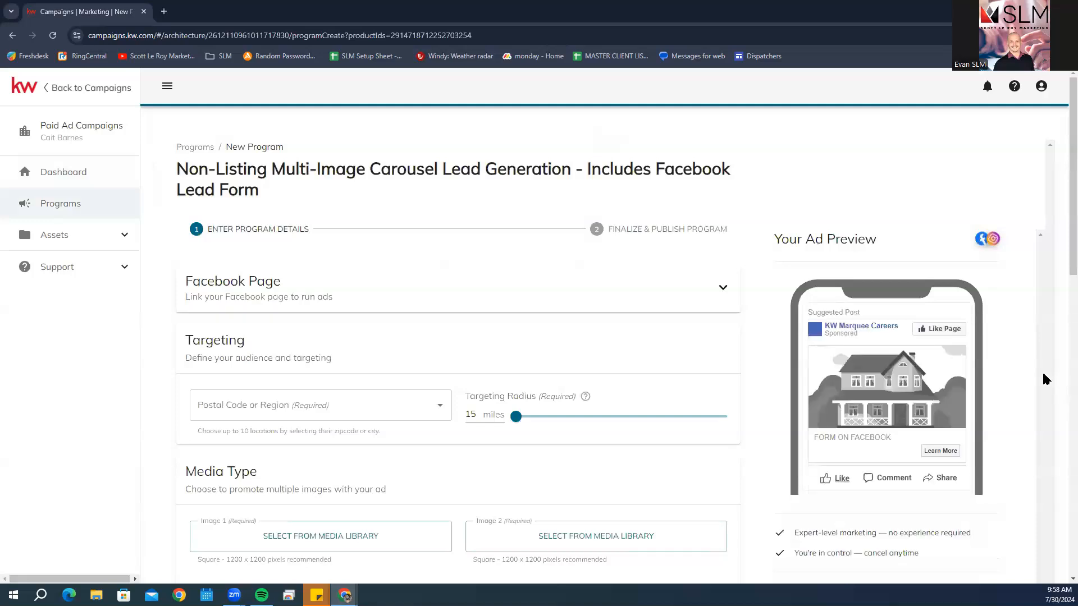
mouse_move(884, 379)
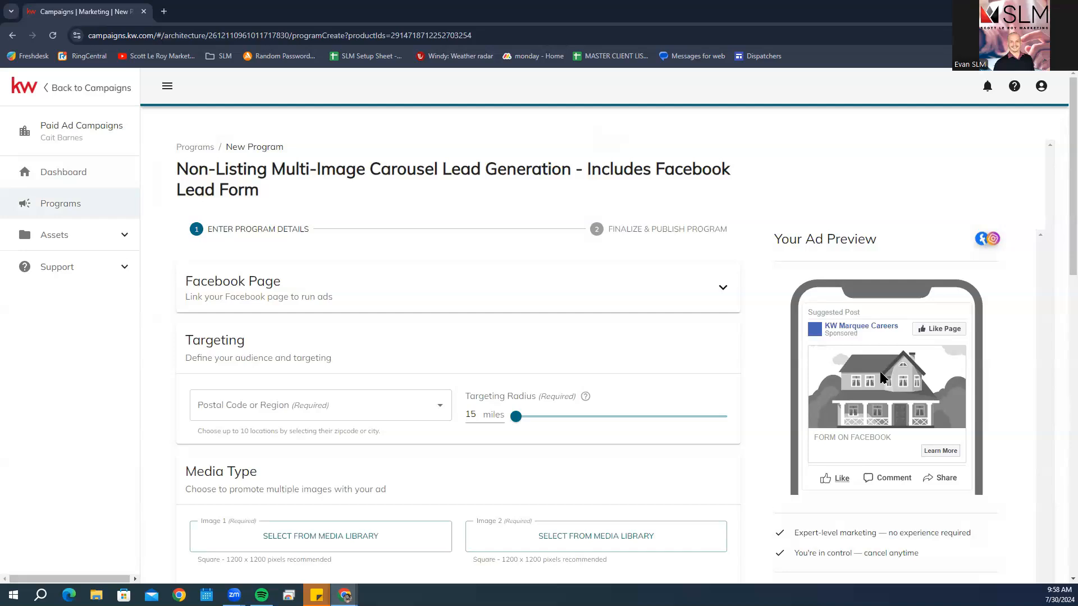
mouse_move(854, 380)
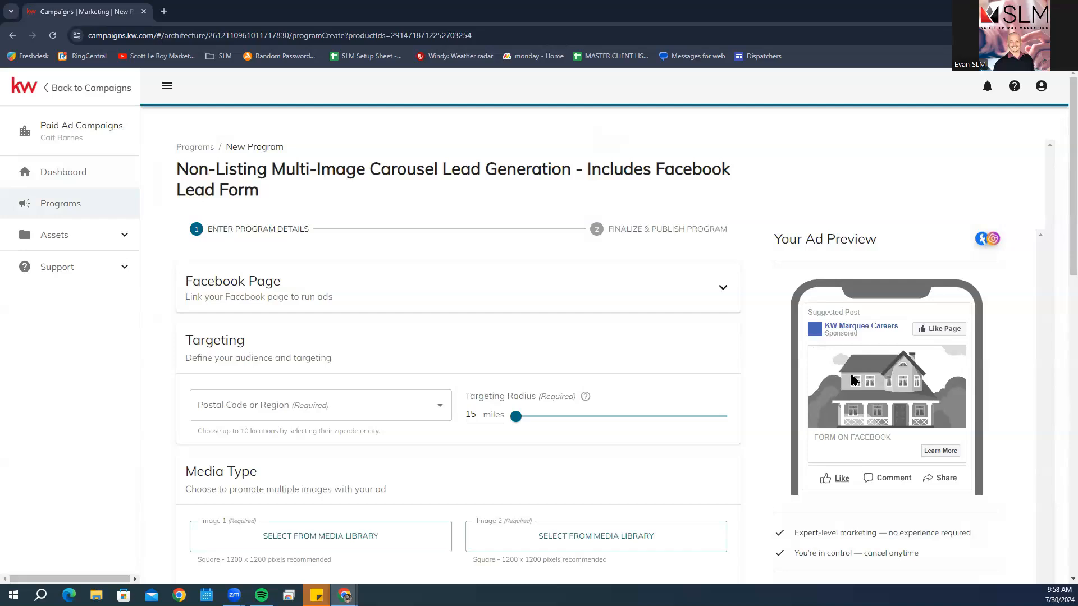
mouse_move(854, 378)
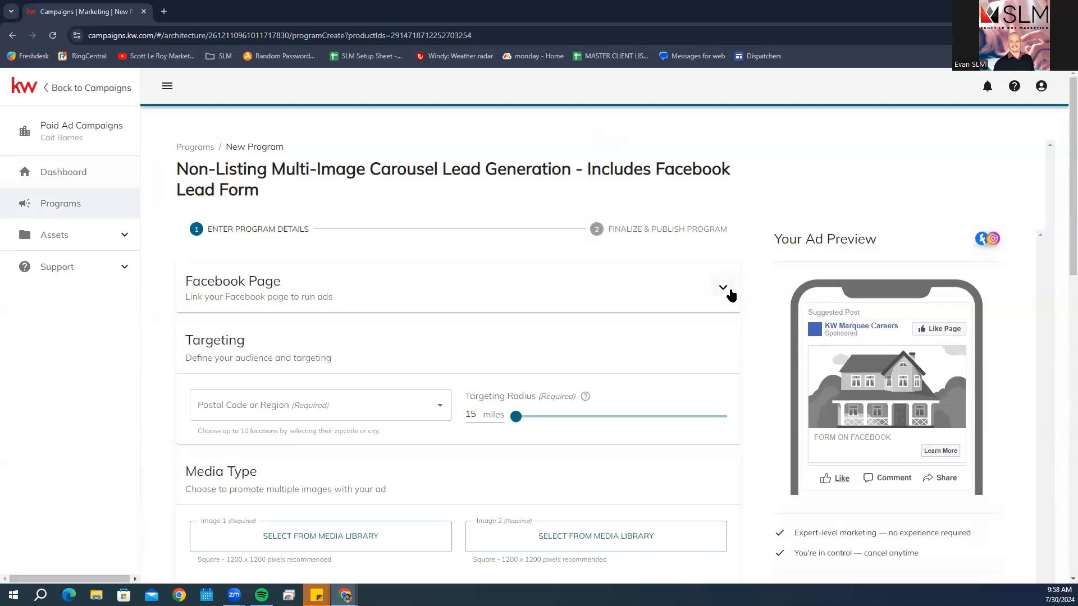
left_click(722, 286)
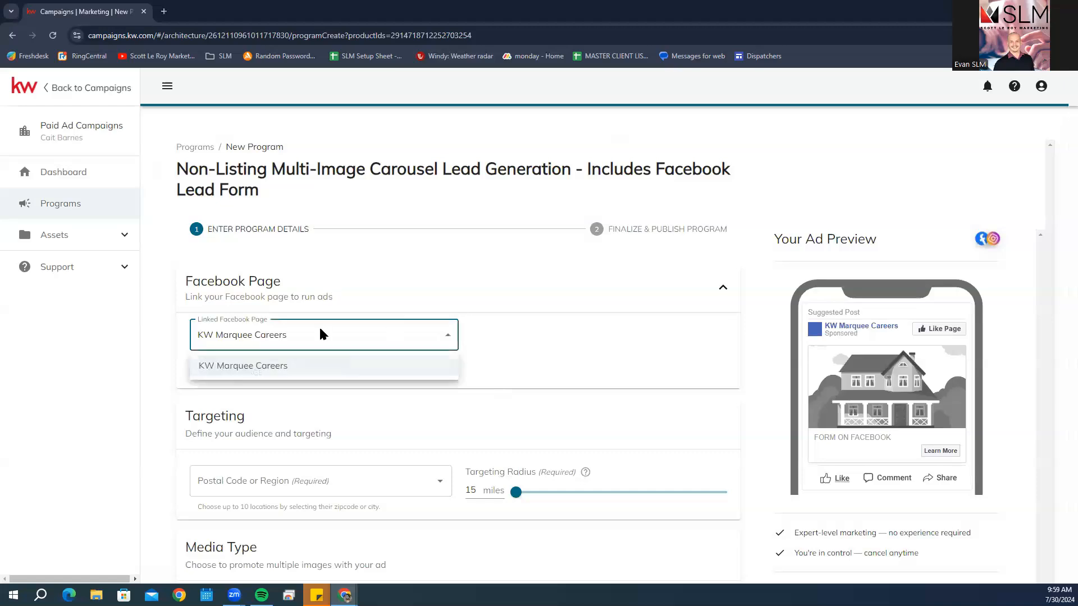
left_click(243, 365)
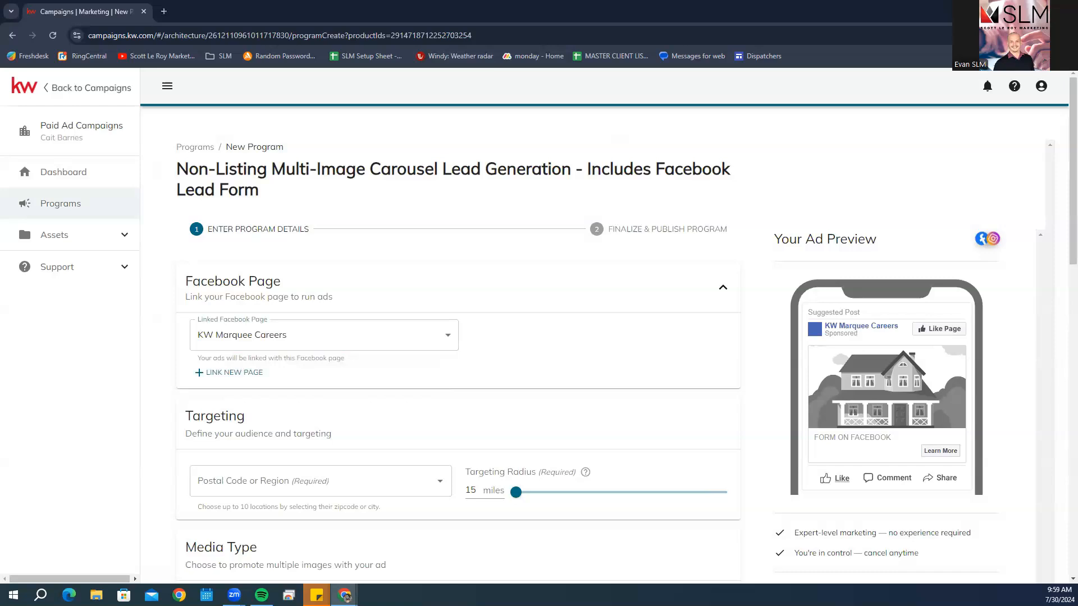
mouse_move(194, 490)
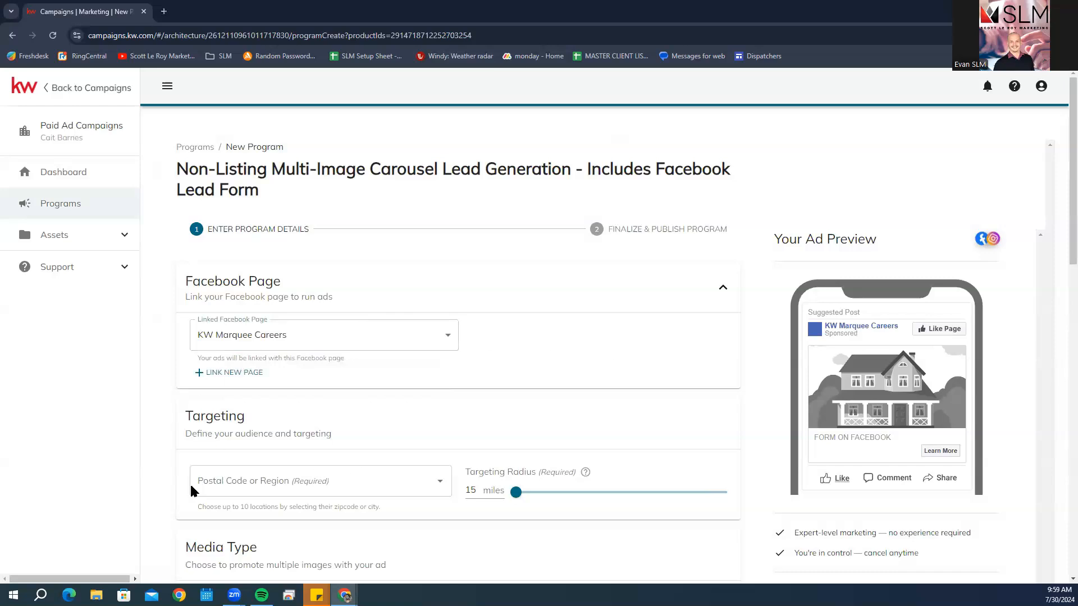
mouse_move(537, 427)
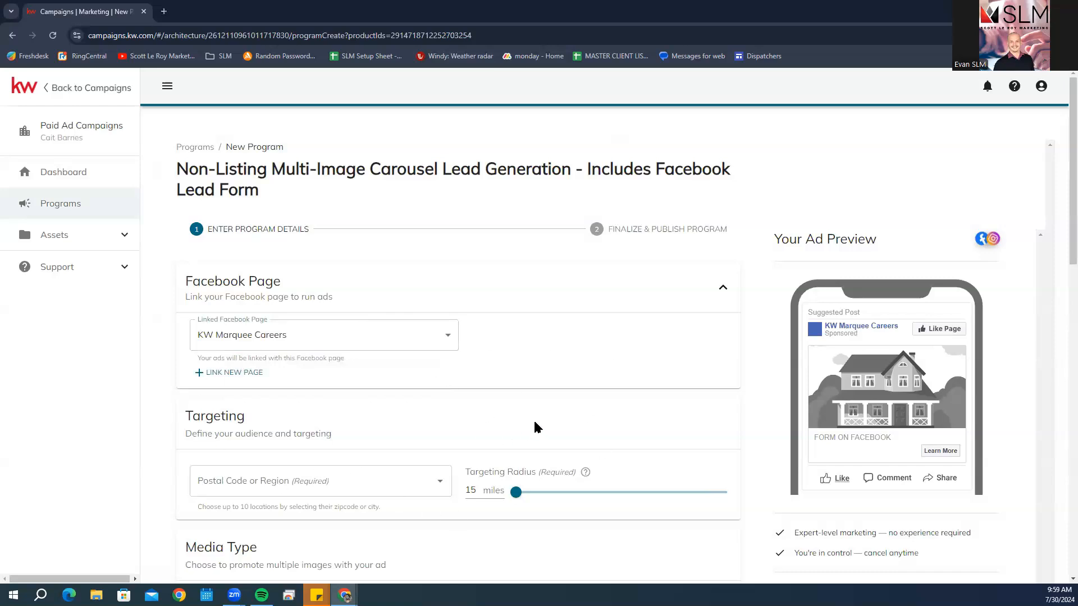
mouse_move(532, 428)
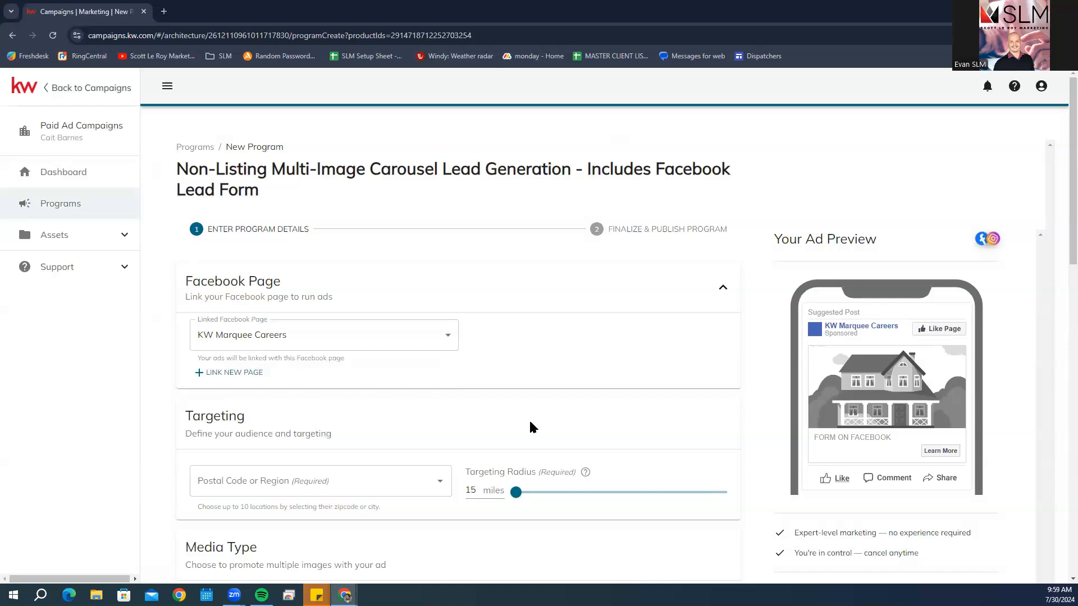
mouse_move(531, 426)
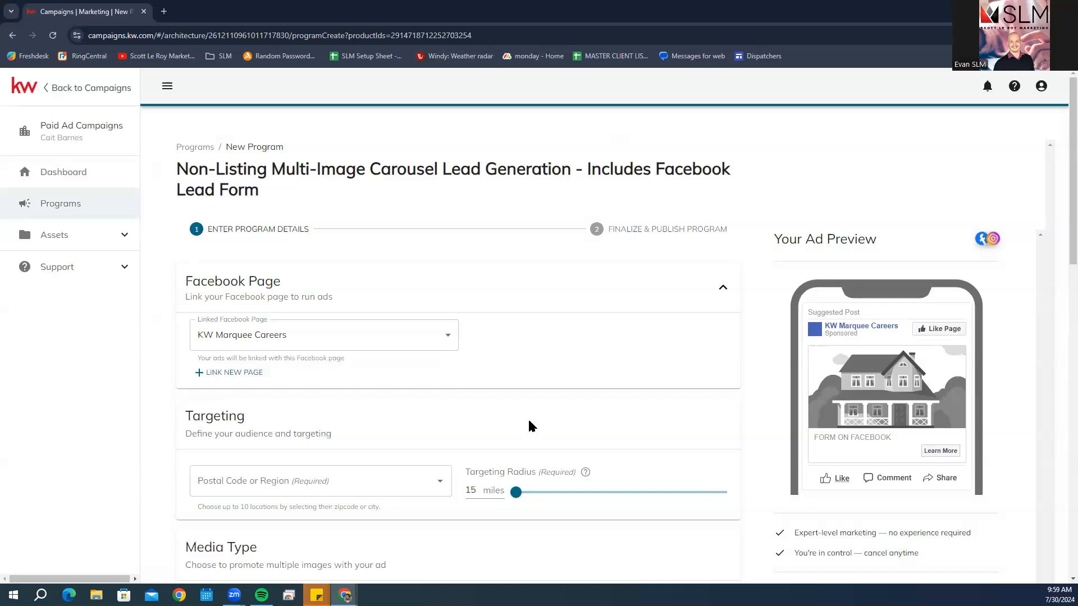
Set the targeting postal code to Atlanta, GA 30305, USA.
scroll("down", 3)
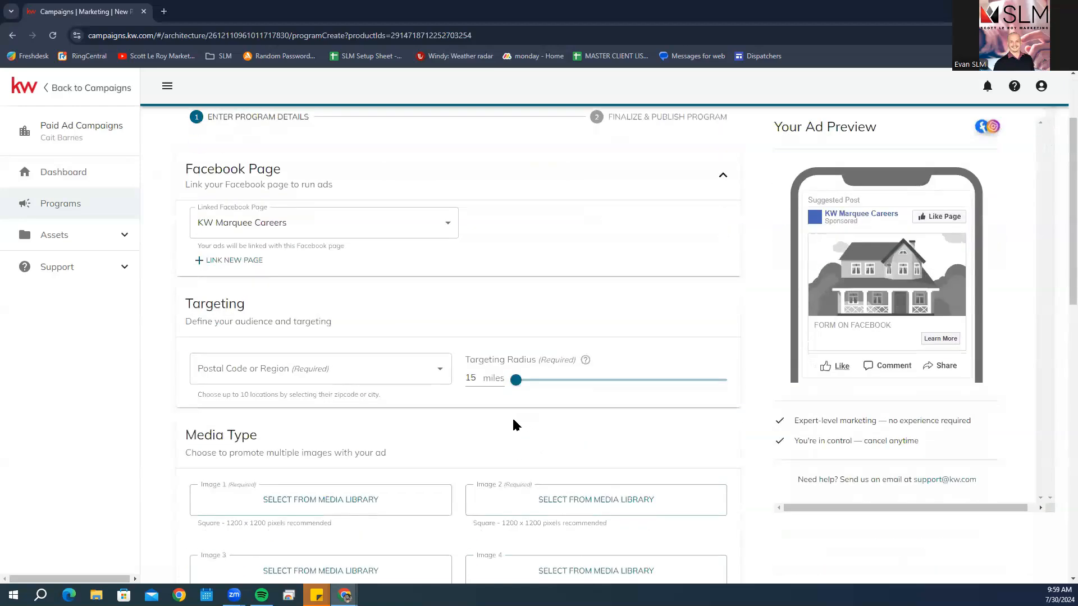
left_click(320, 368)
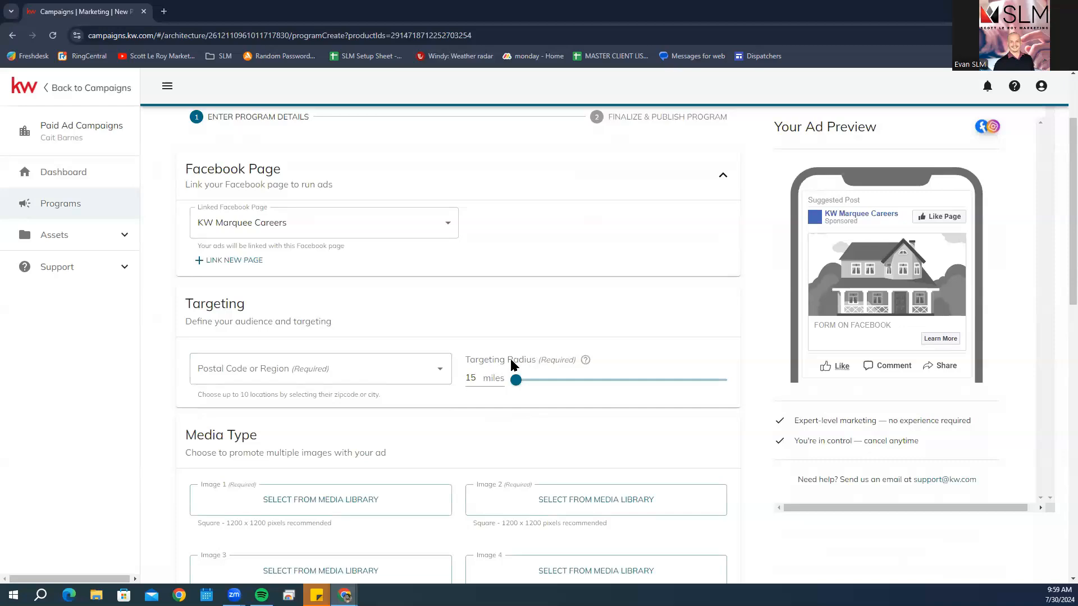
mouse_move(474, 379)
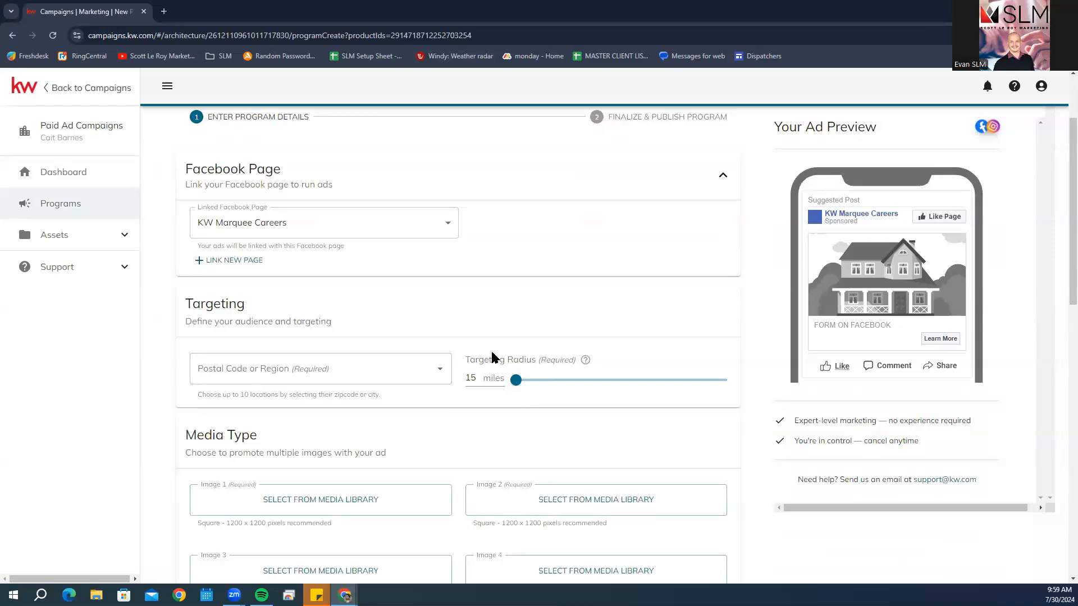
mouse_move(489, 318)
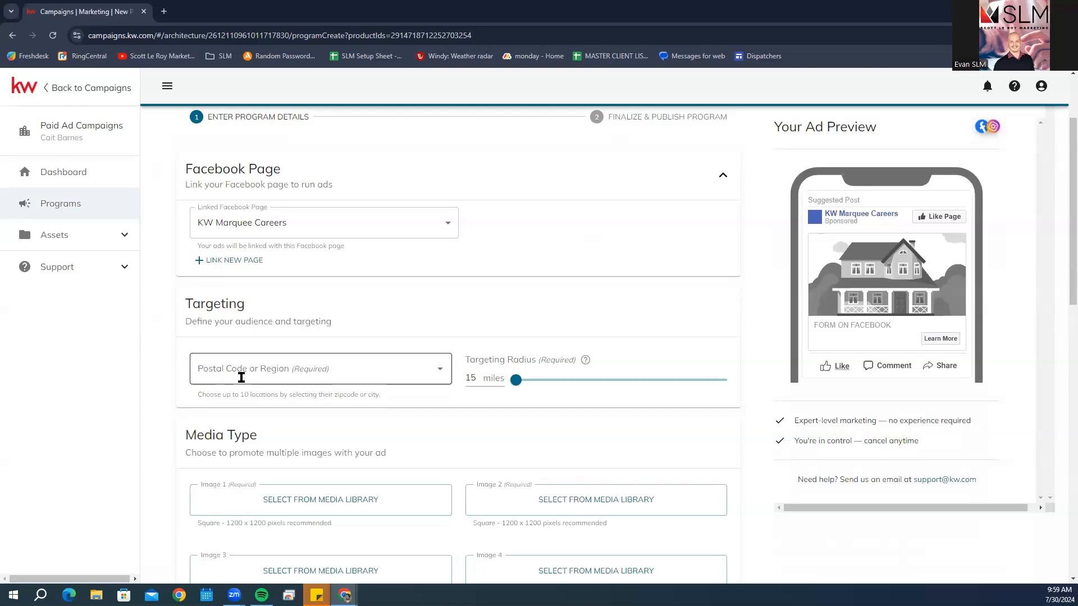
type("3030")
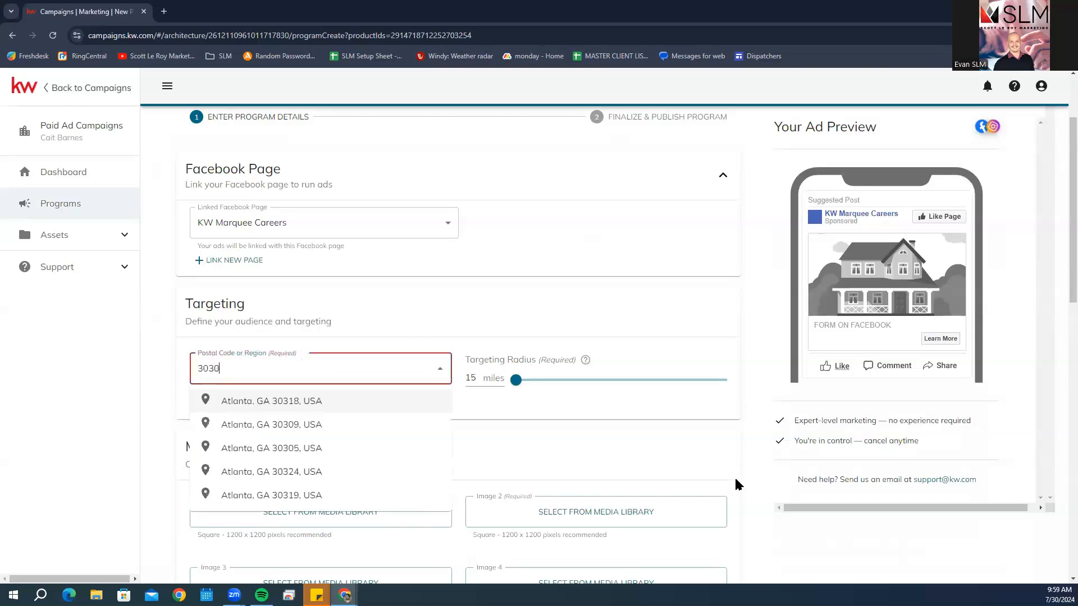
left_click(271, 449)
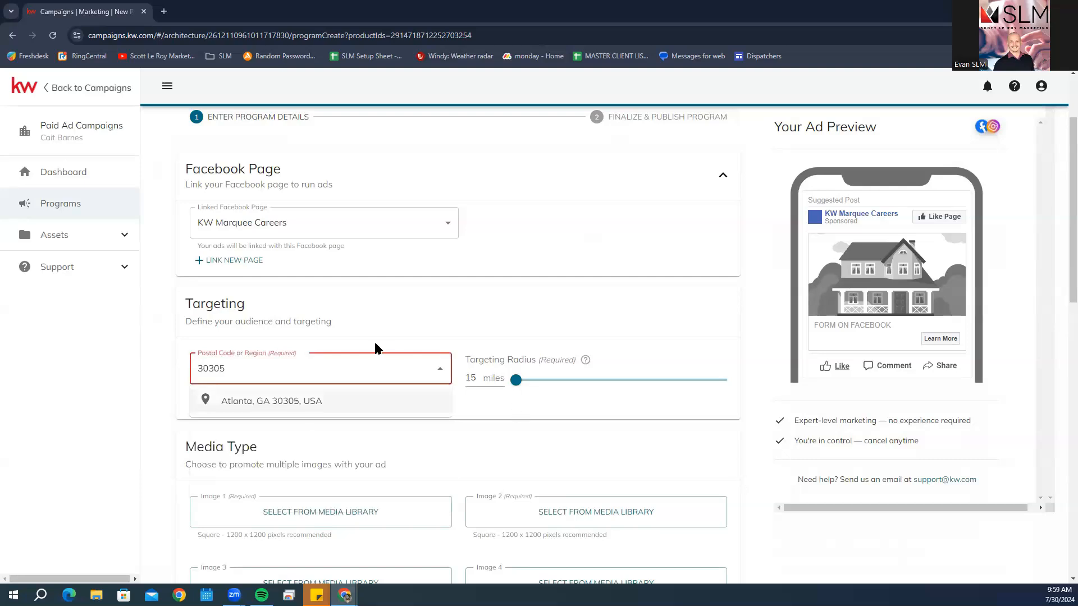
left_click(270, 401)
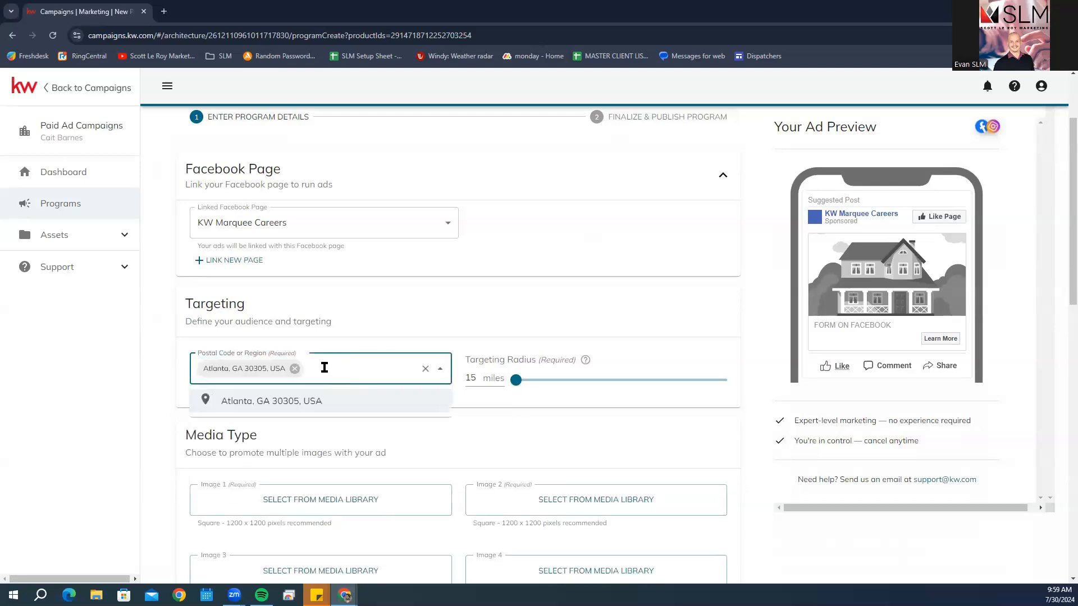
mouse_move(661, 450)
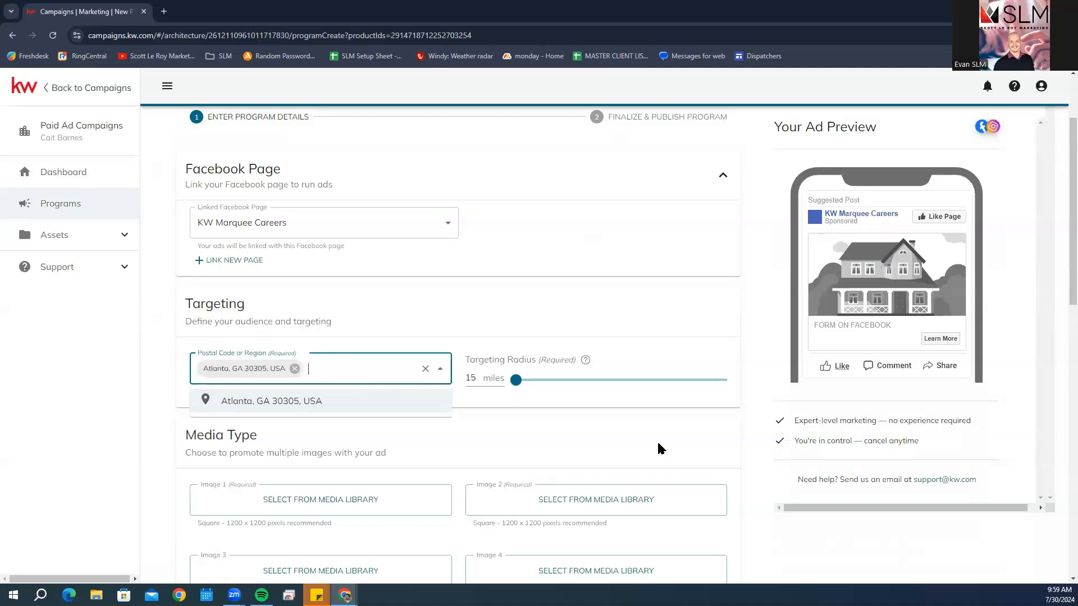
Widen the targeting radius slider to 30 miles.
type("gran")
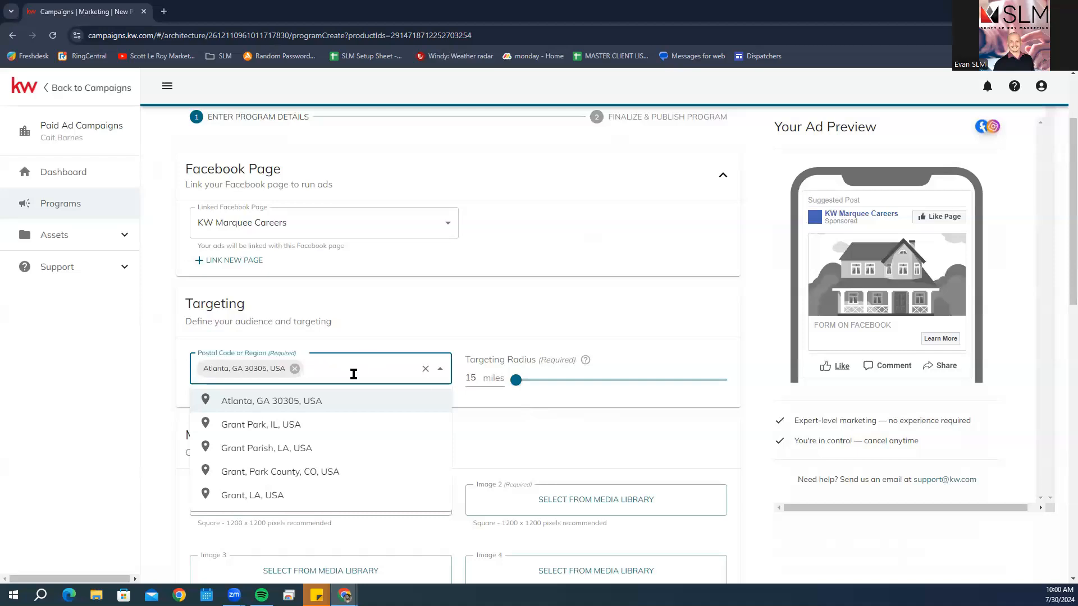
left_click(294, 368)
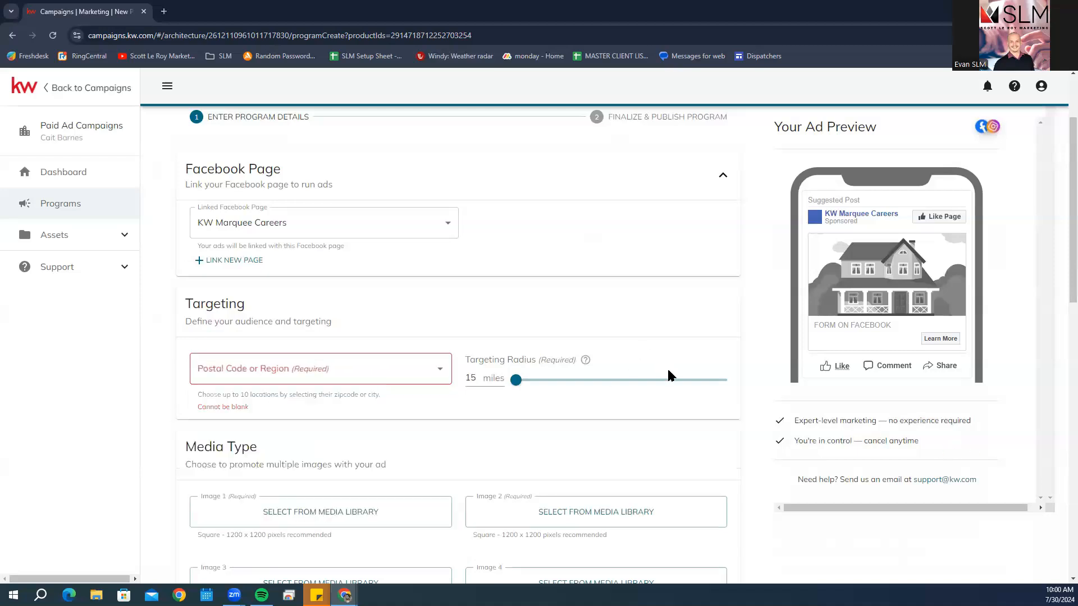
left_click(320, 368)
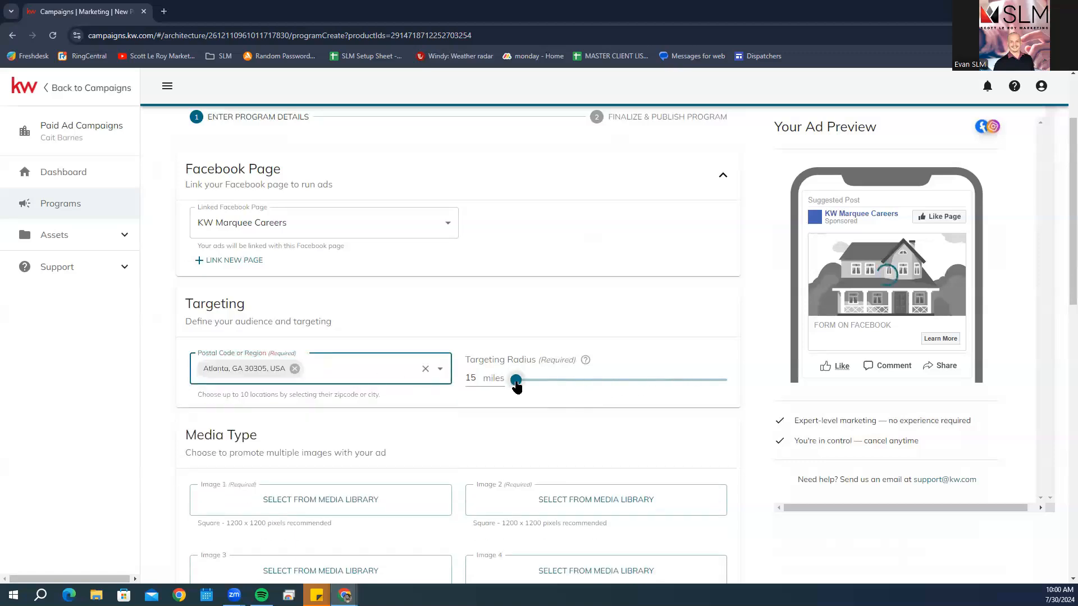
left_click_drag(517, 379, 595, 379)
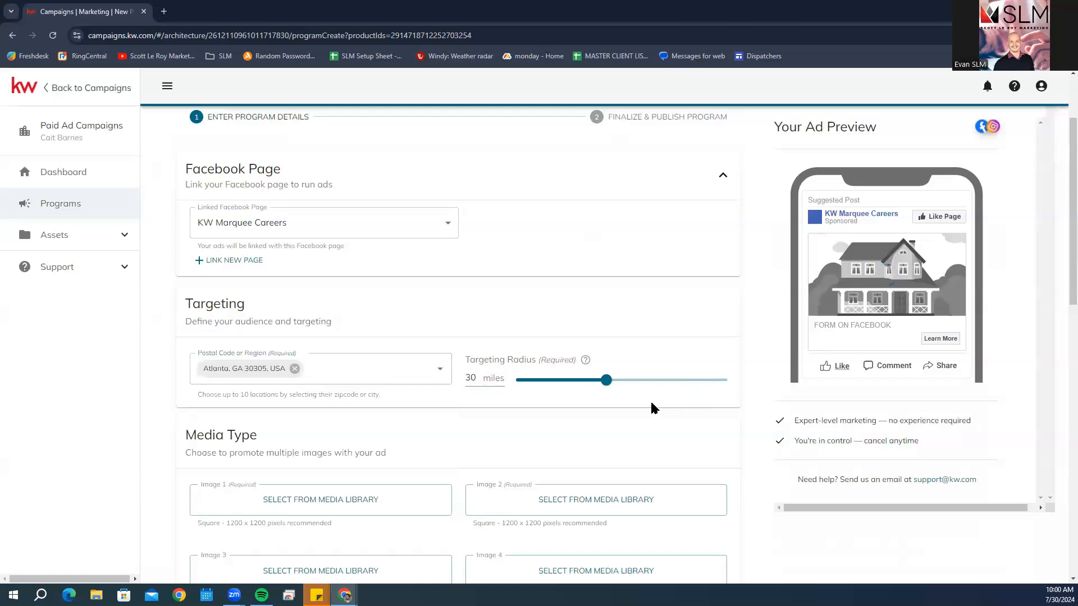
mouse_move(770, 385)
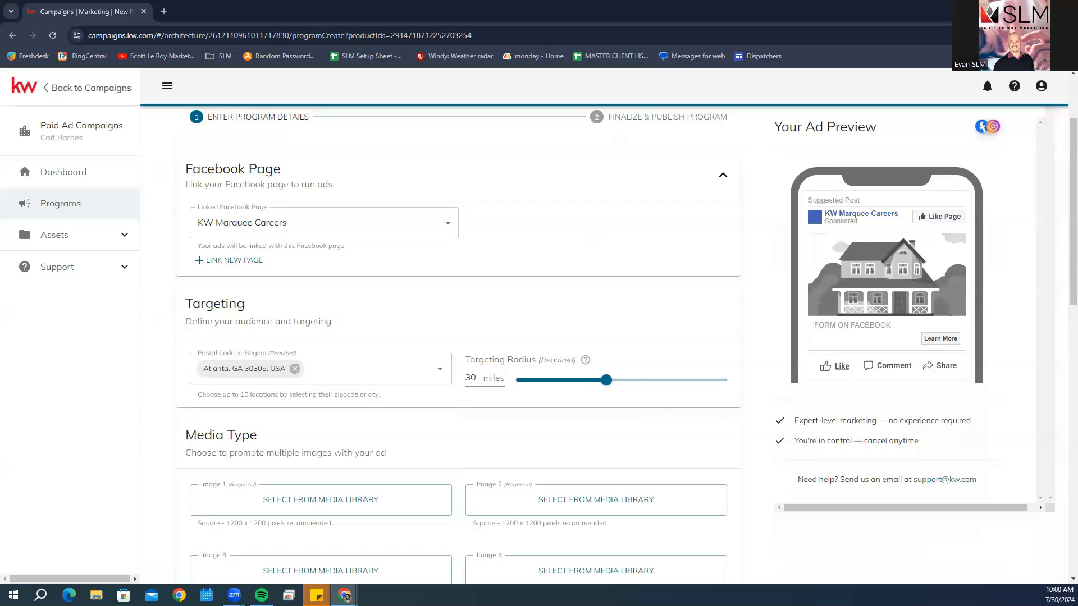
Choose the Atlanta skyline photo from the media library as carousel Image 1.
scroll("down", 3)
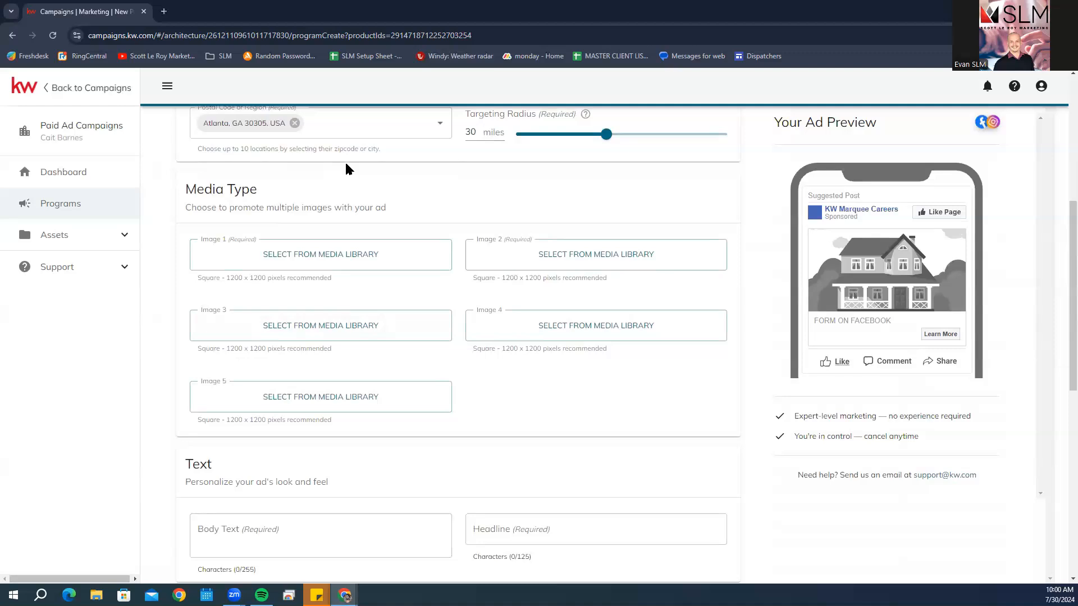
mouse_move(270, 223)
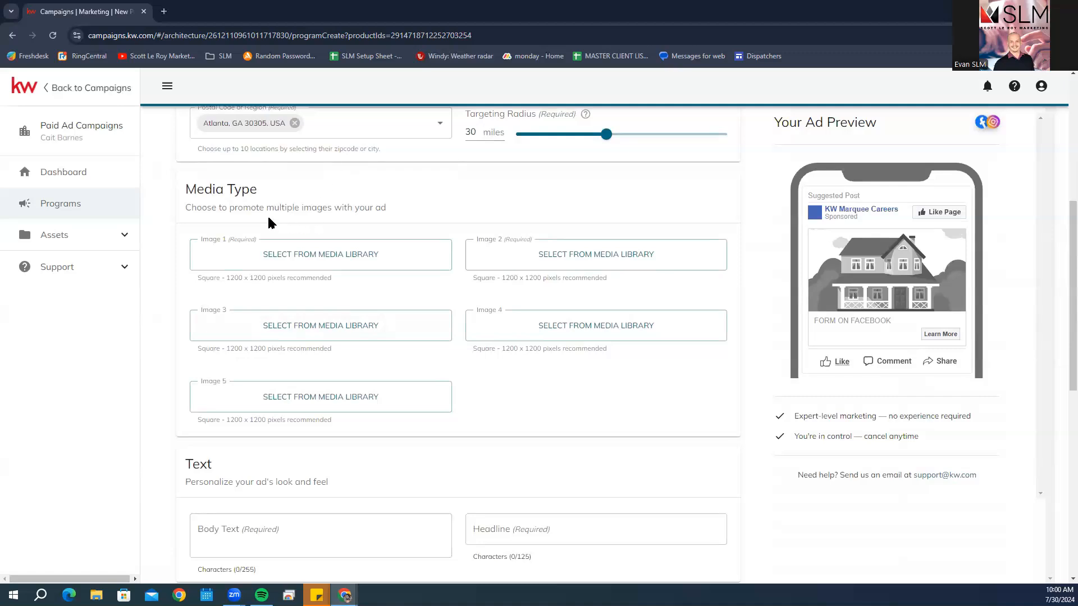
mouse_move(221, 247)
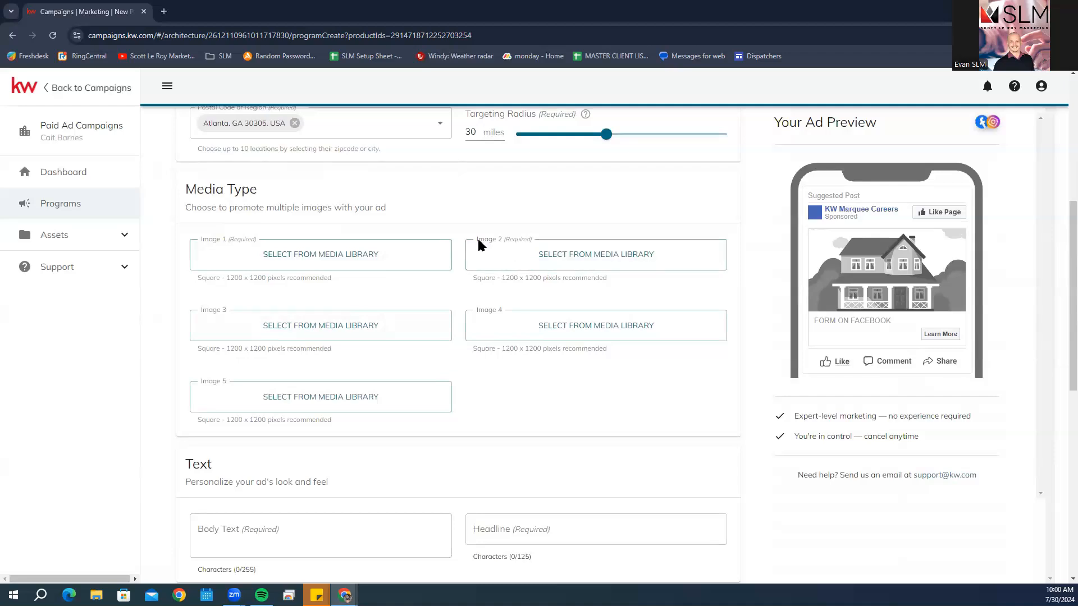
left_click(320, 254)
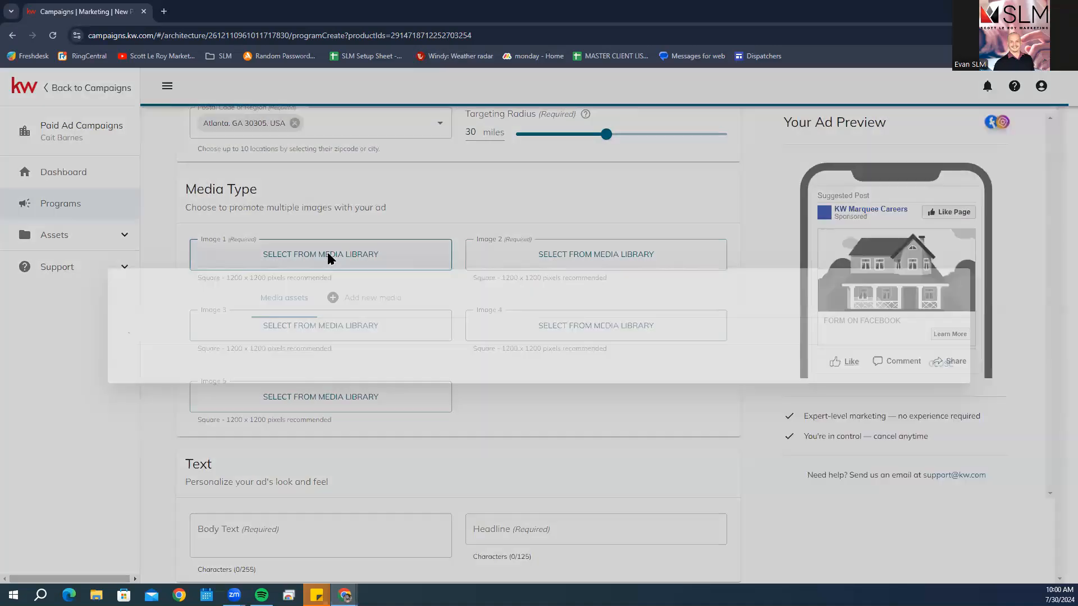
left_click(320, 254)
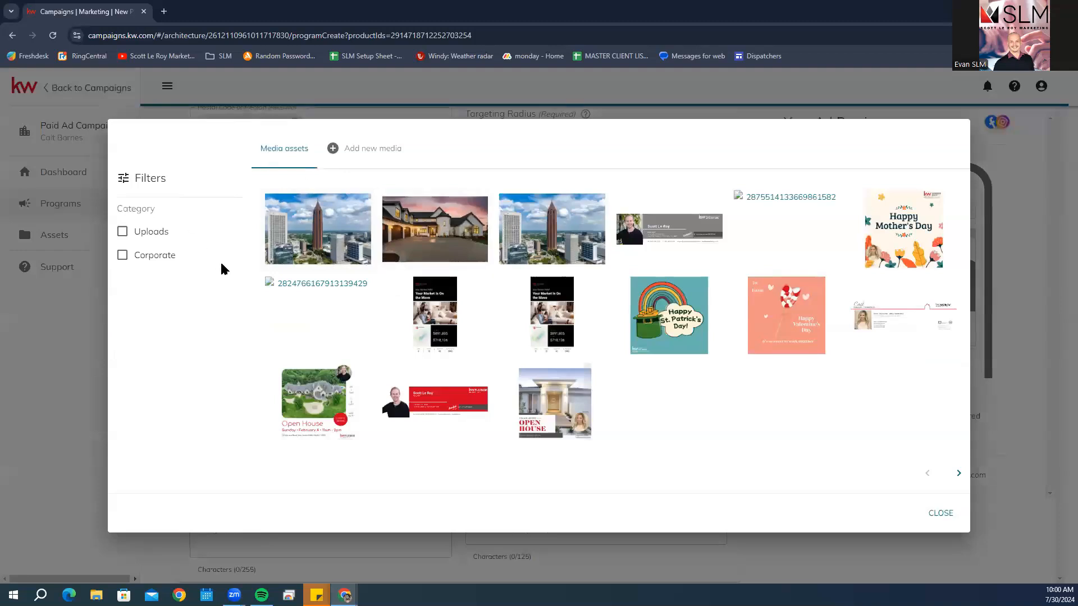
mouse_move(434, 253)
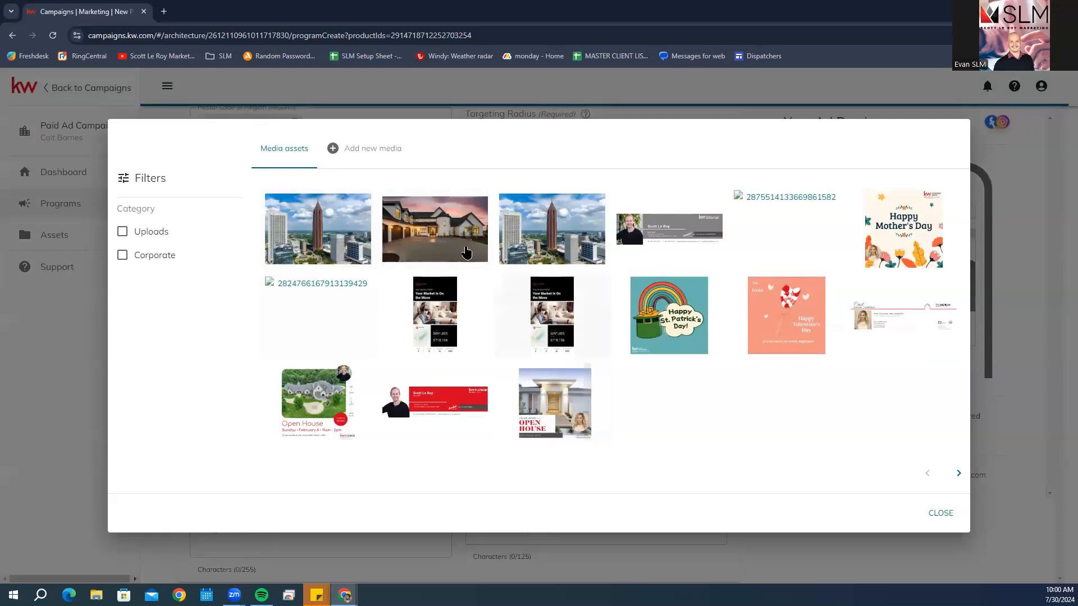
mouse_move(378, 166)
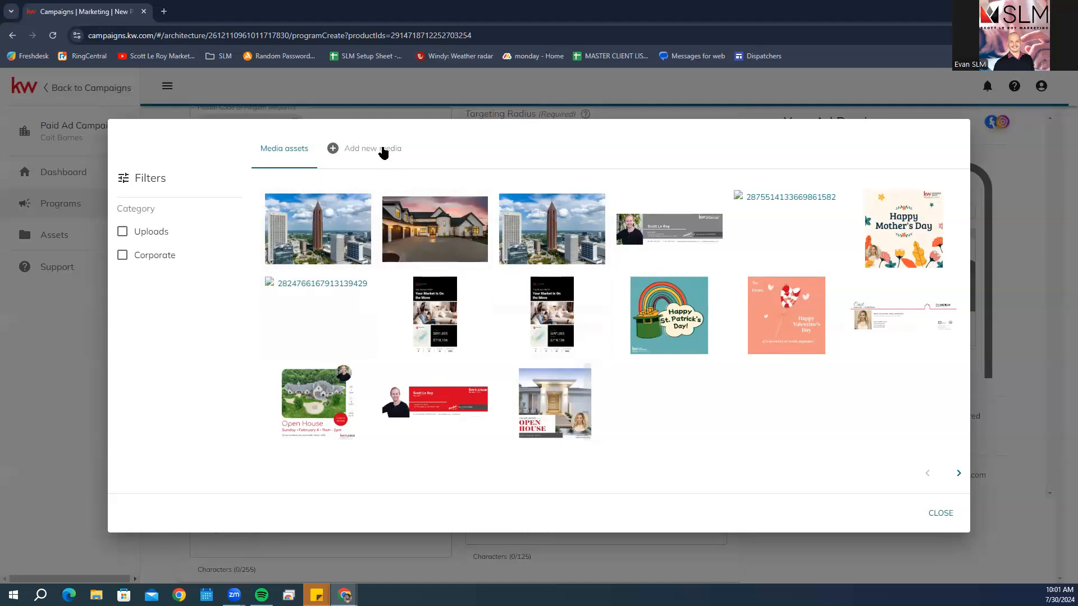
left_click(371, 148)
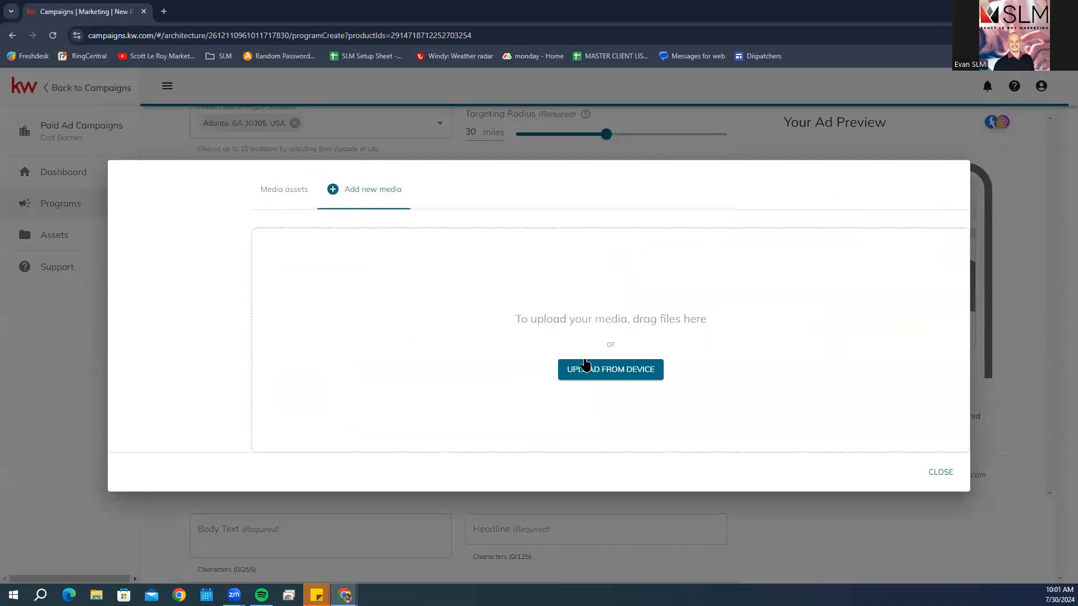
mouse_move(1061, 145)
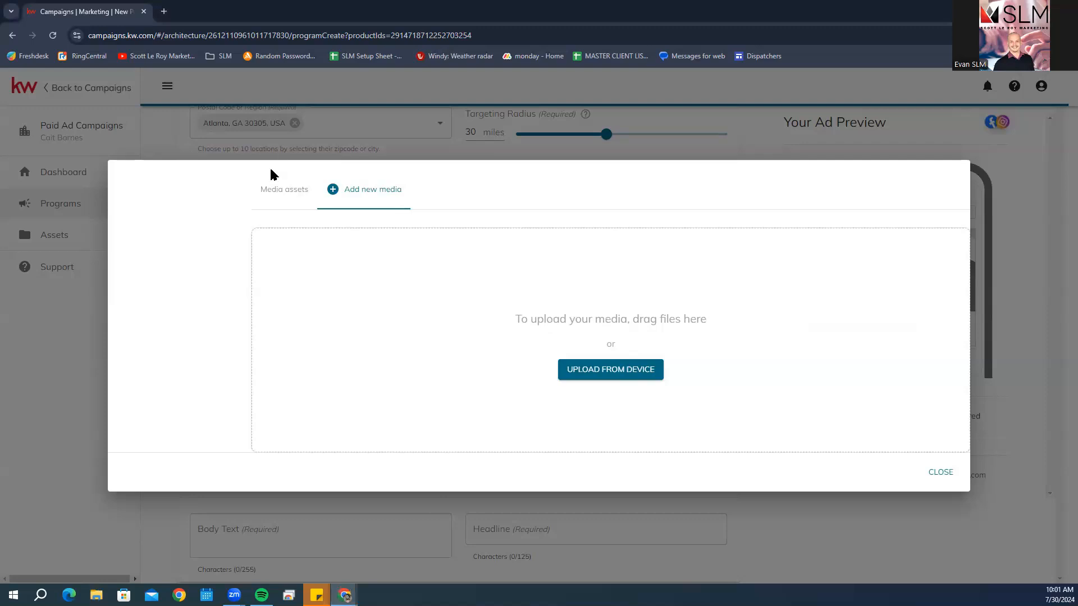
left_click(284, 189)
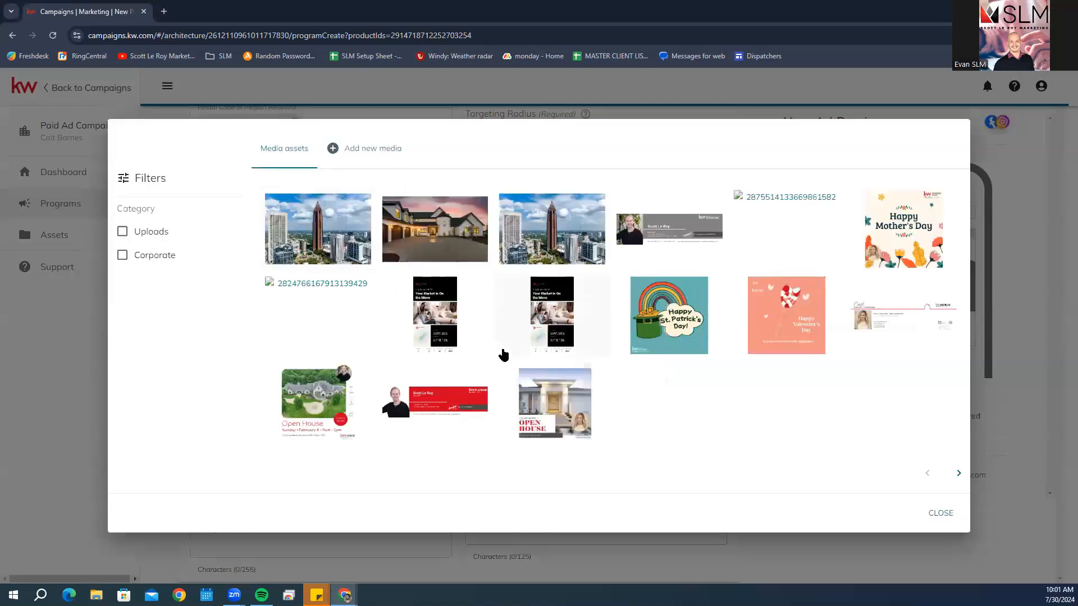
left_click(316, 228)
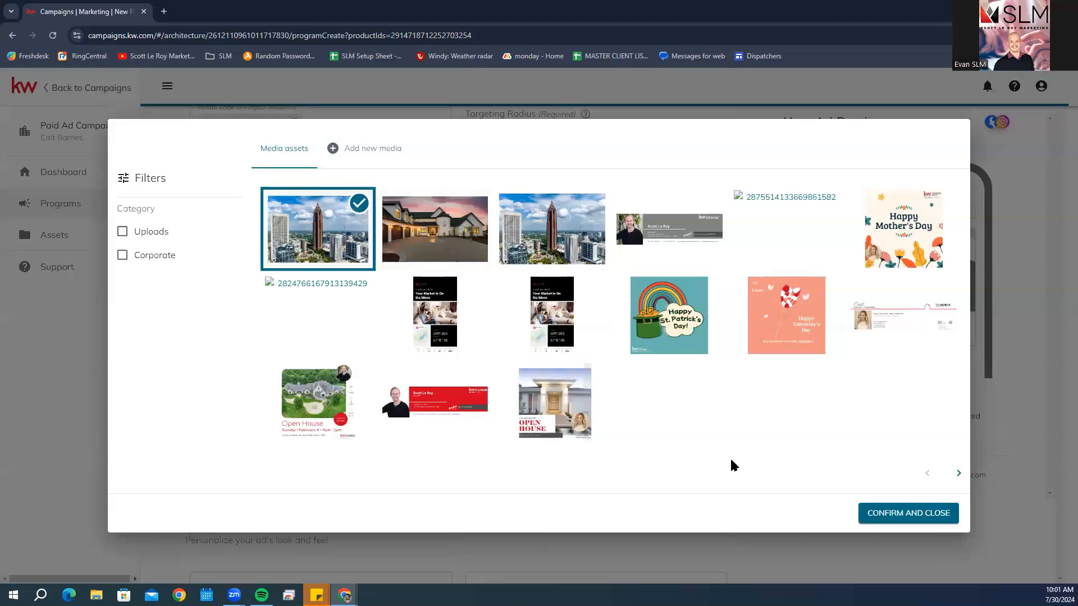
mouse_move(907, 513)
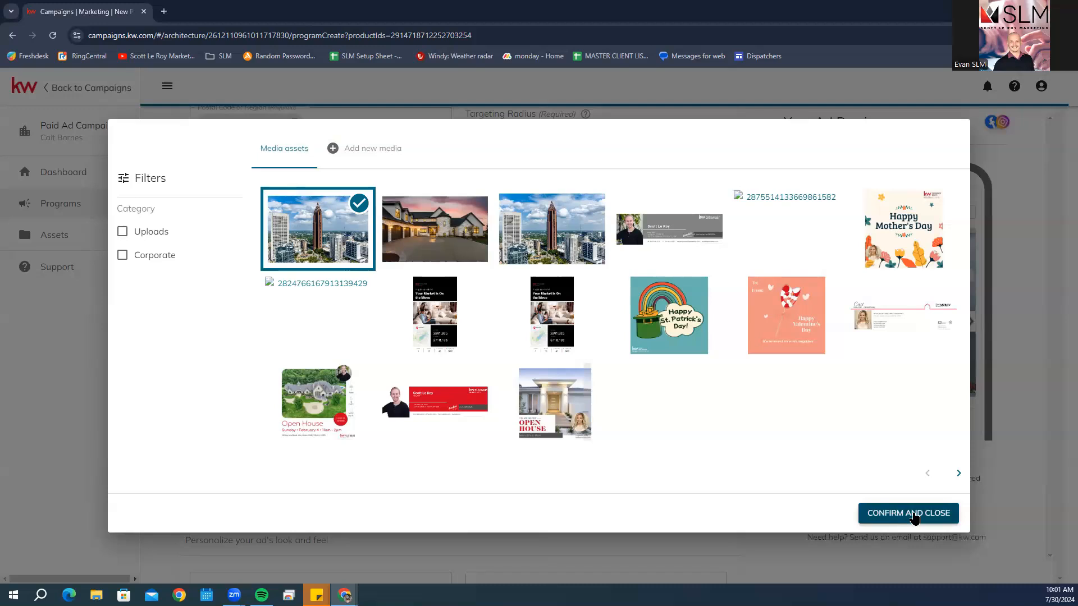
left_click(908, 513)
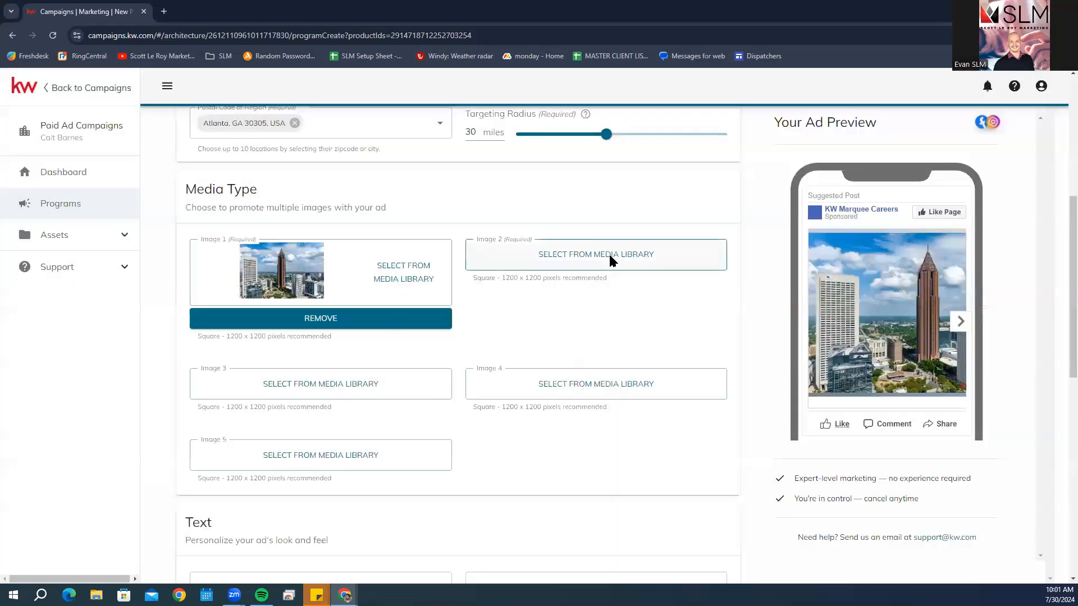
Choose the house exterior photo as Image 2 and return to the ad form.
left_click(595, 253)
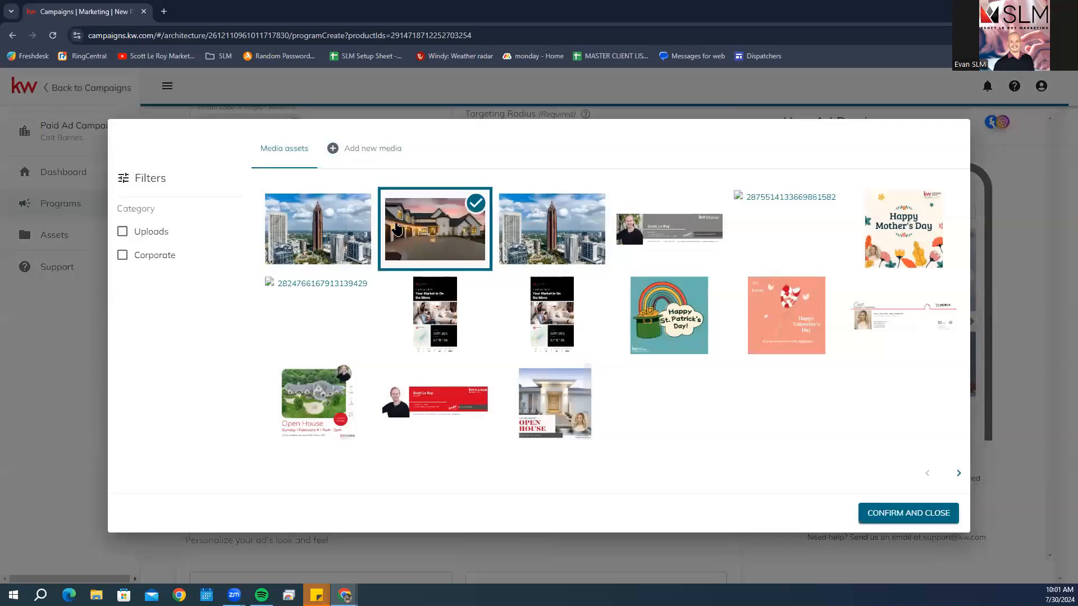
mouse_move(907, 513)
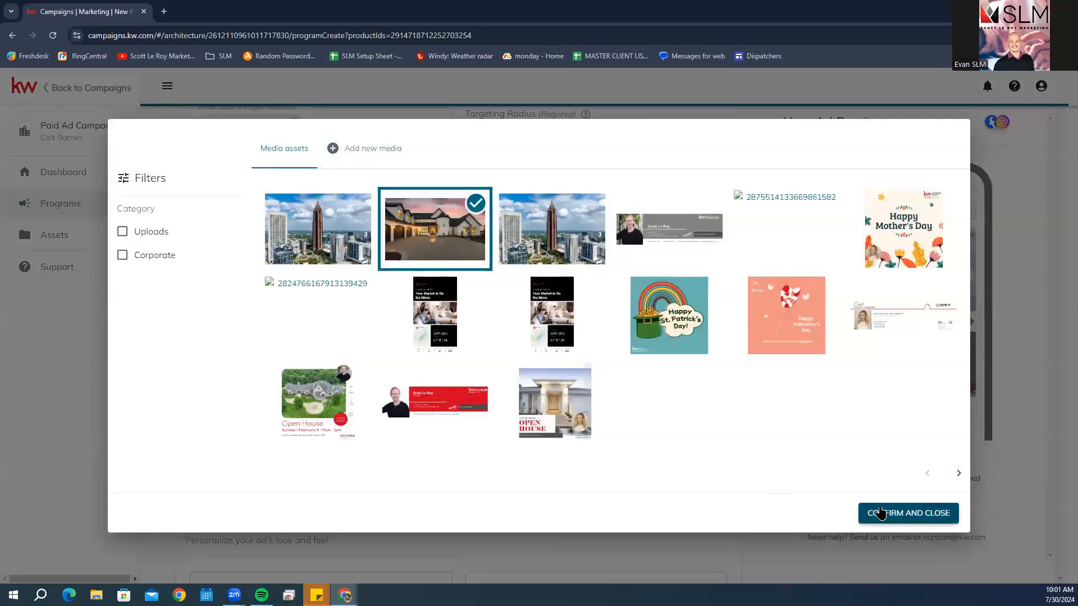
left_click(908, 513)
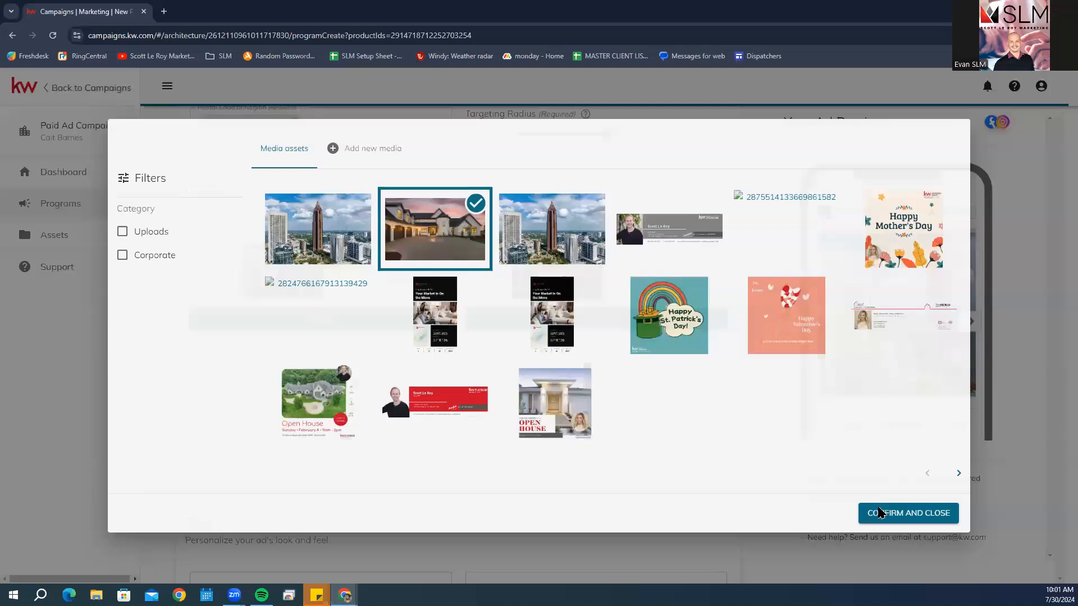
left_click(907, 513)
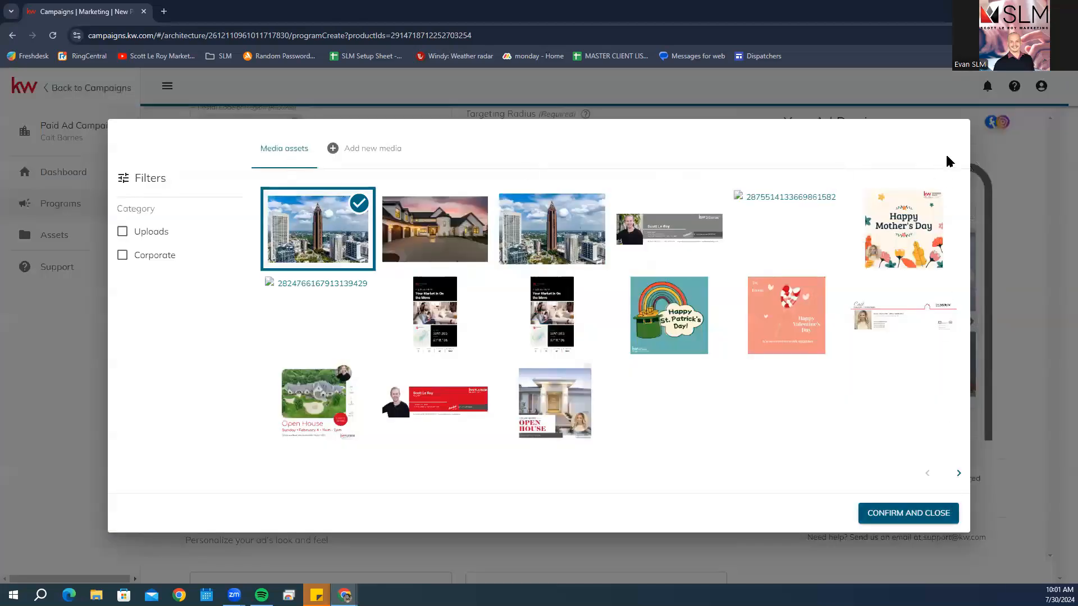
left_click(908, 513)
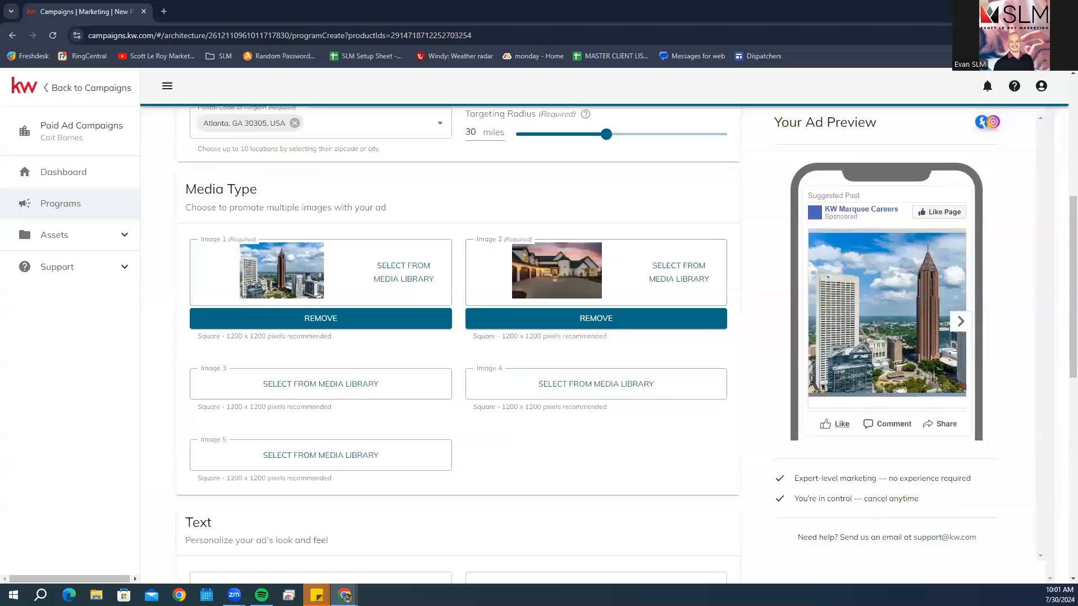
Enter body text 'Welcome to Atlanta!' followed by a heart-eyes emoji.
scroll("down", 3)
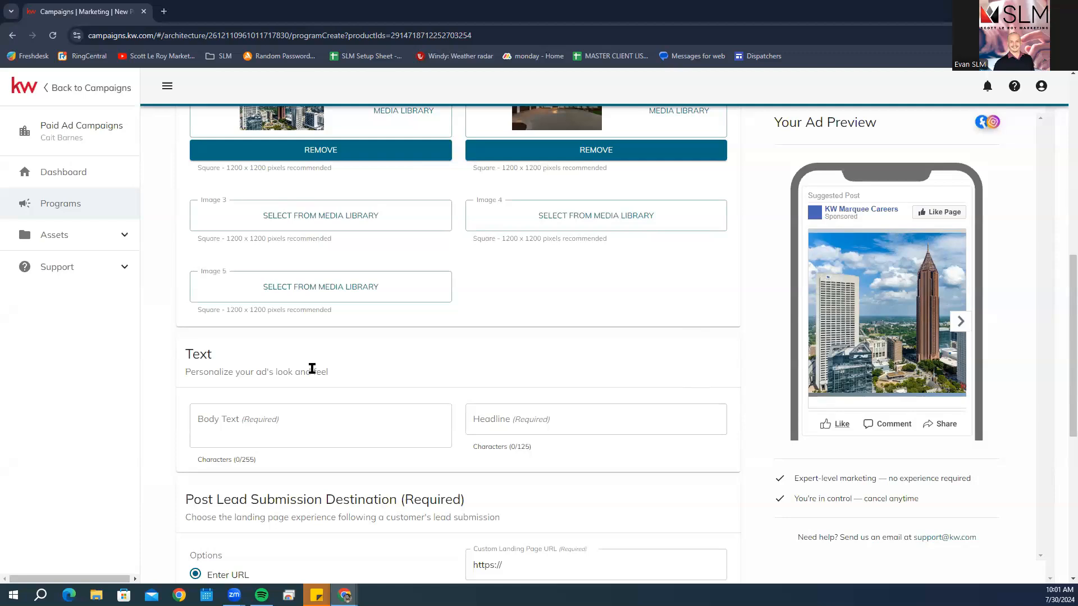
mouse_move(402, 361)
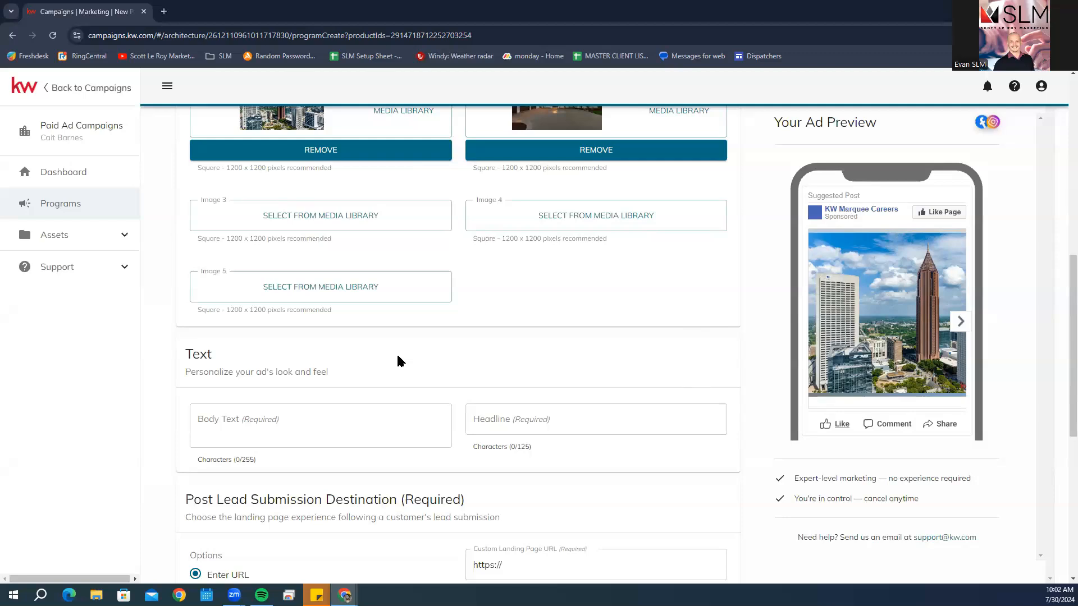
mouse_move(363, 406)
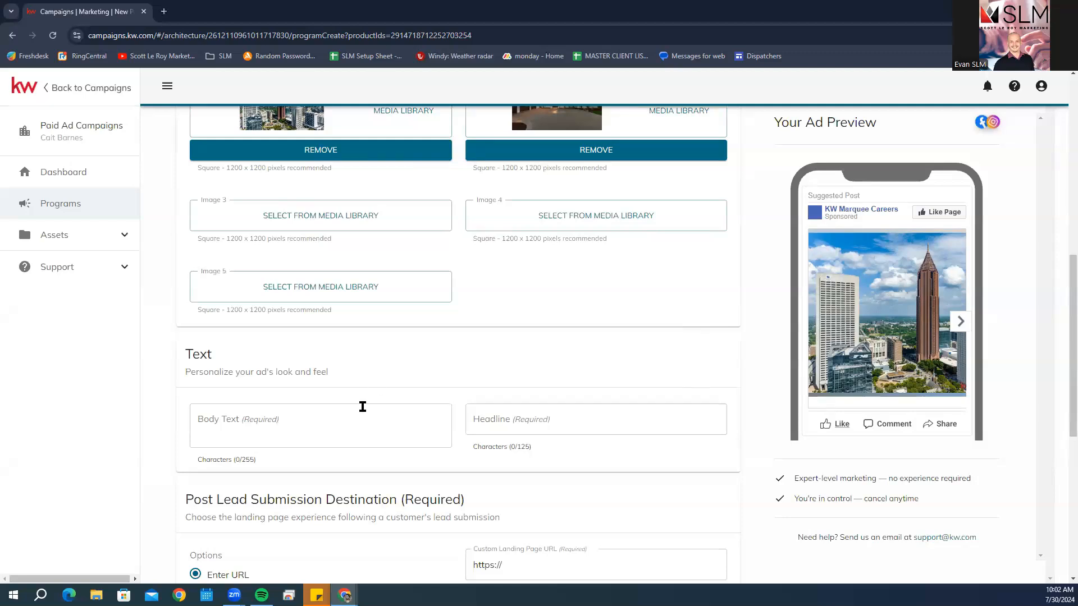
left_click(320, 424)
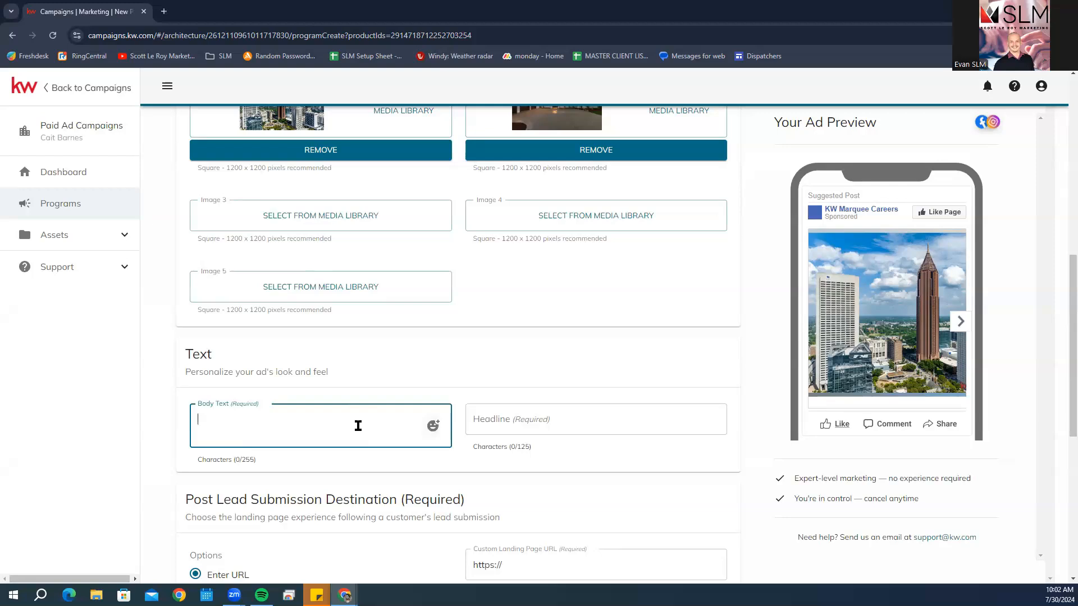
type("Welcome to Atlanta!")
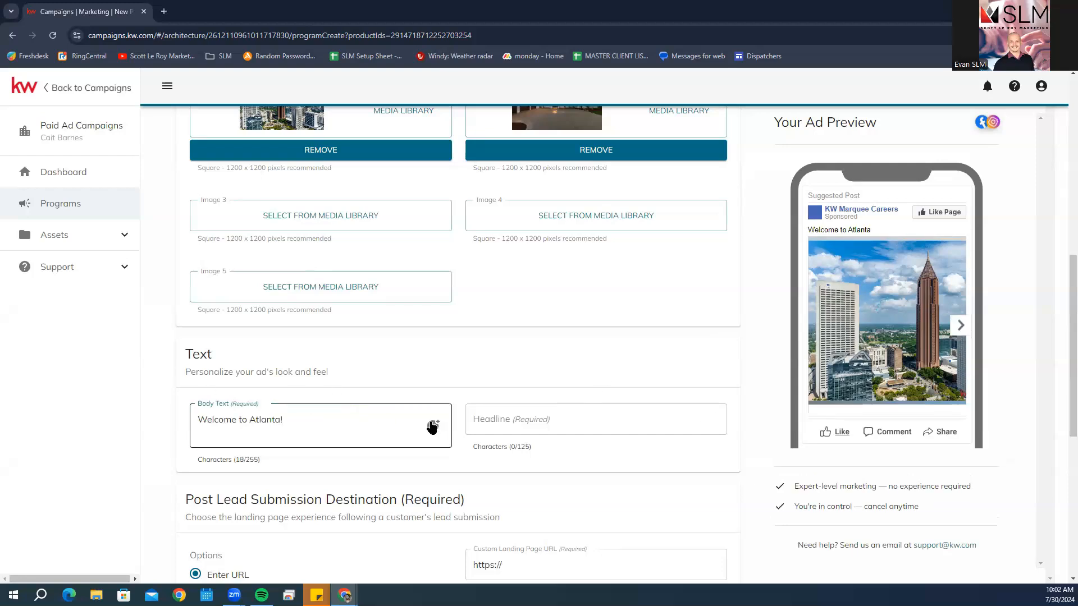
left_click(432, 424)
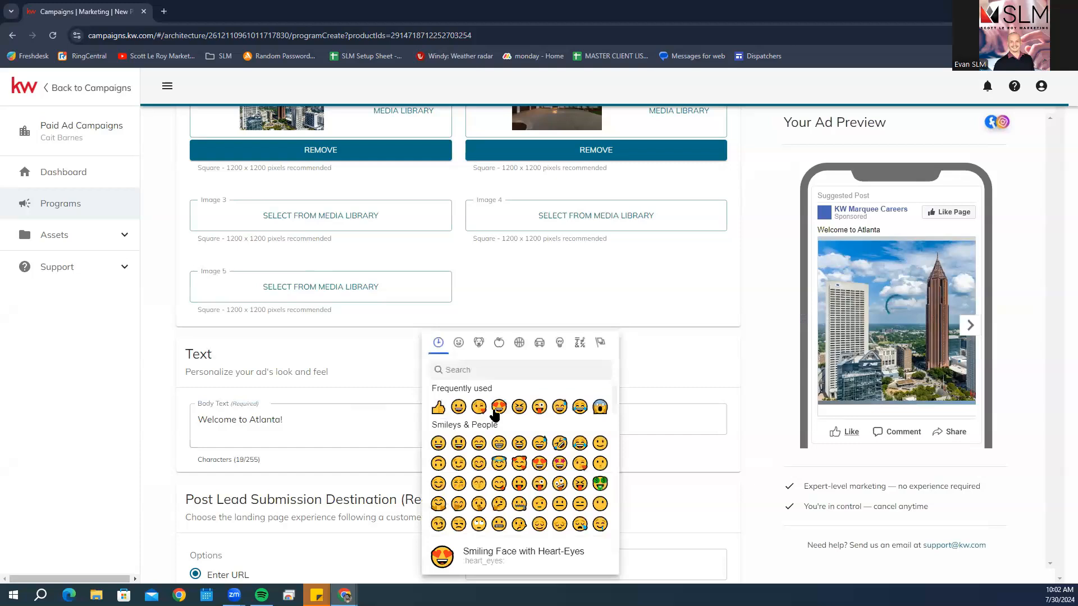
left_click(499, 407)
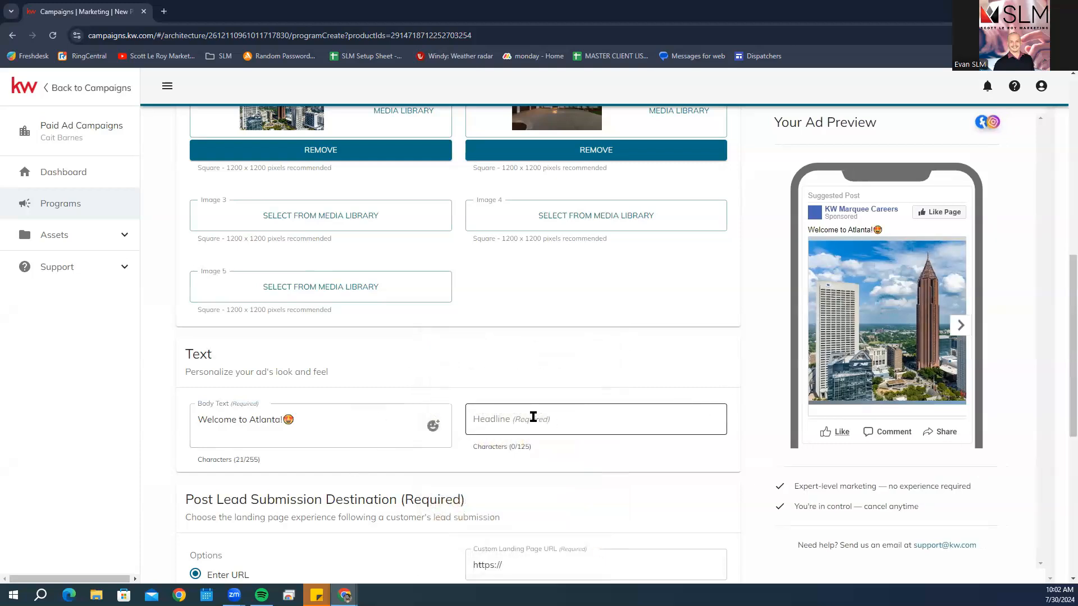
Enter the headline 'Atlanta is the Best' followed by a thumbs-up emoji.
left_click(595, 418)
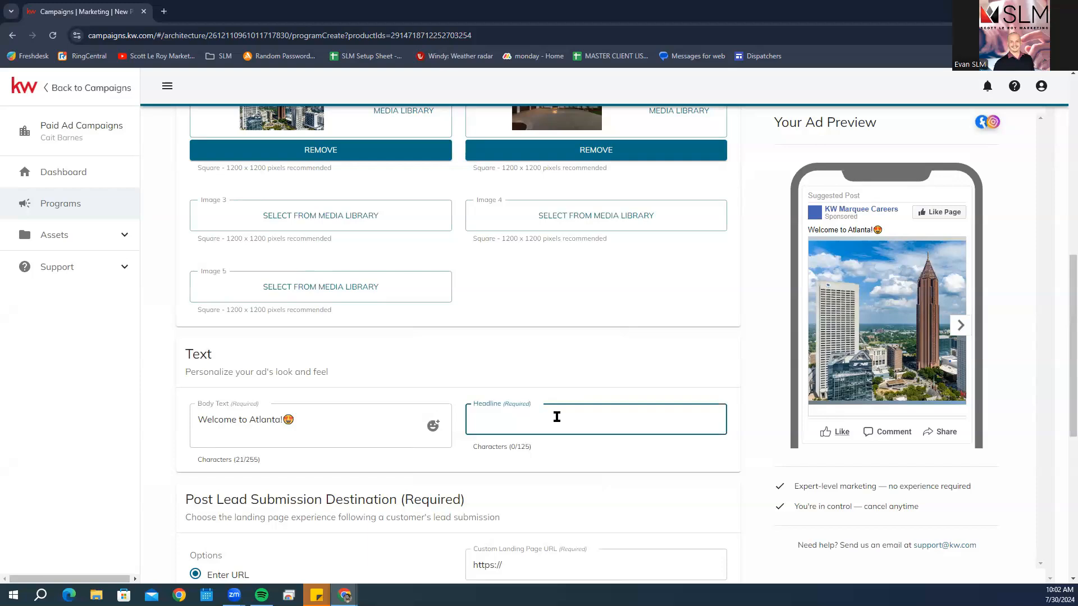
type("Atlanta is te")
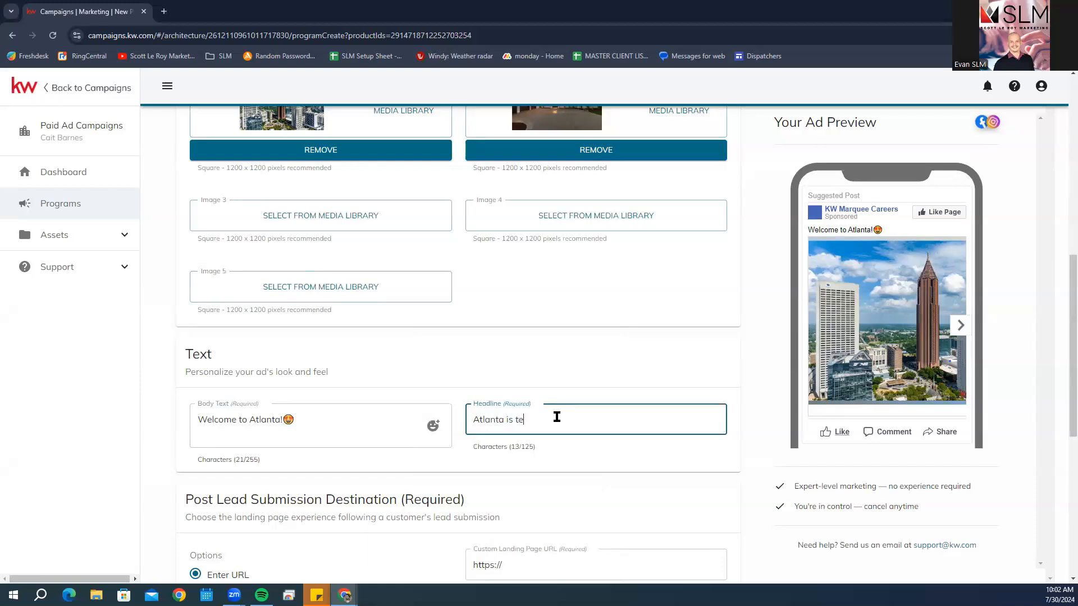
type("he Be")
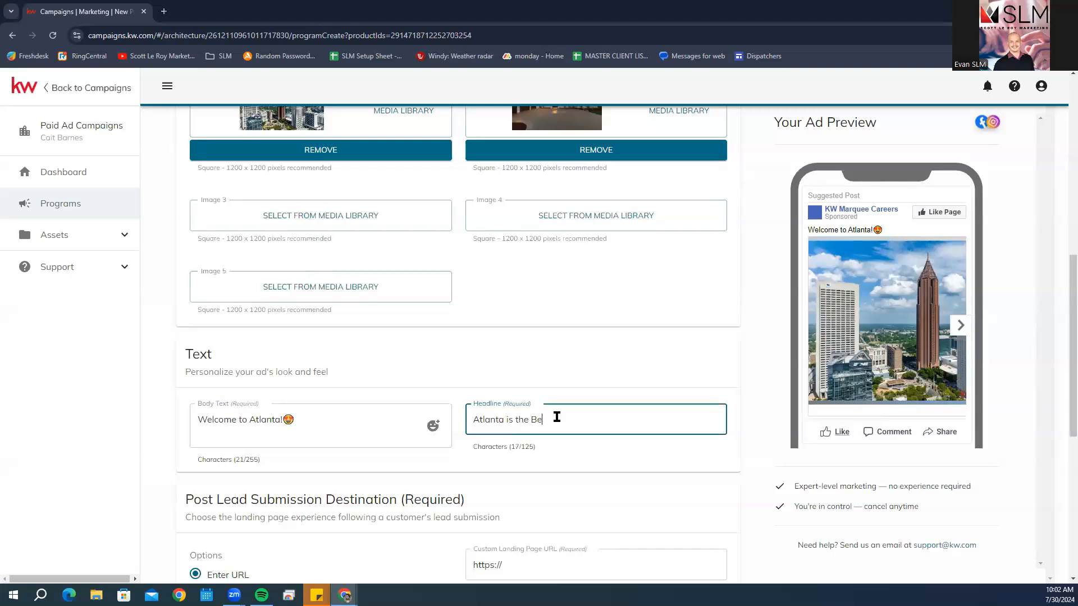
type("s")
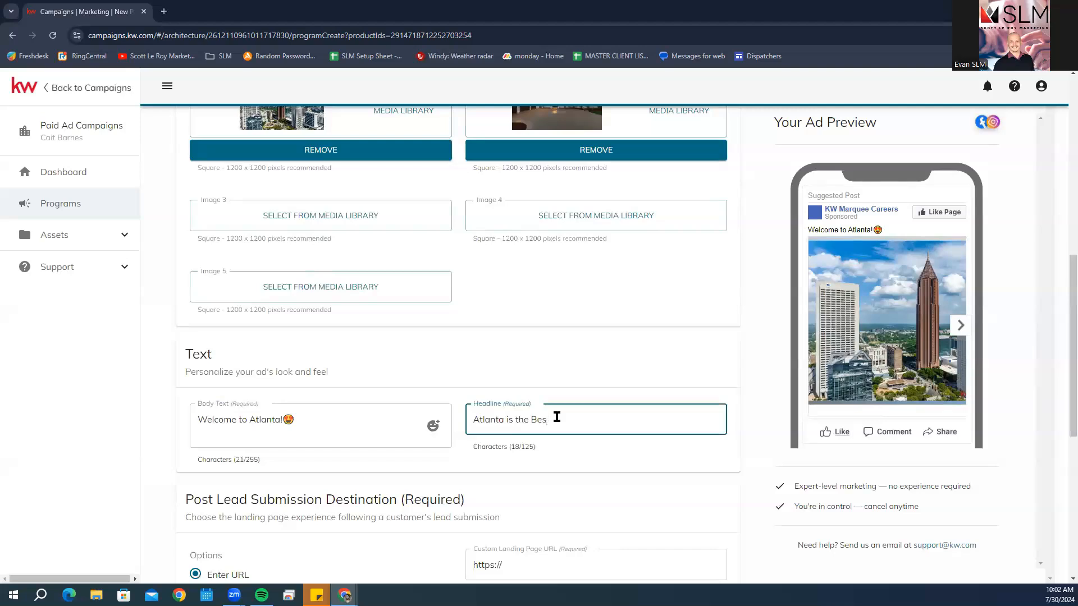
type("t")
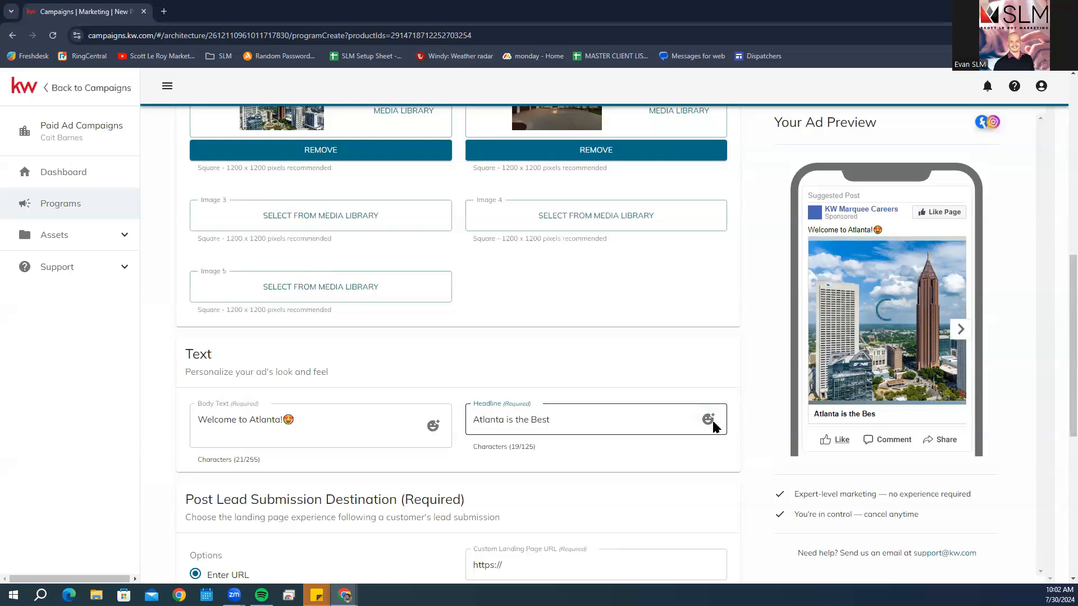
left_click(709, 419)
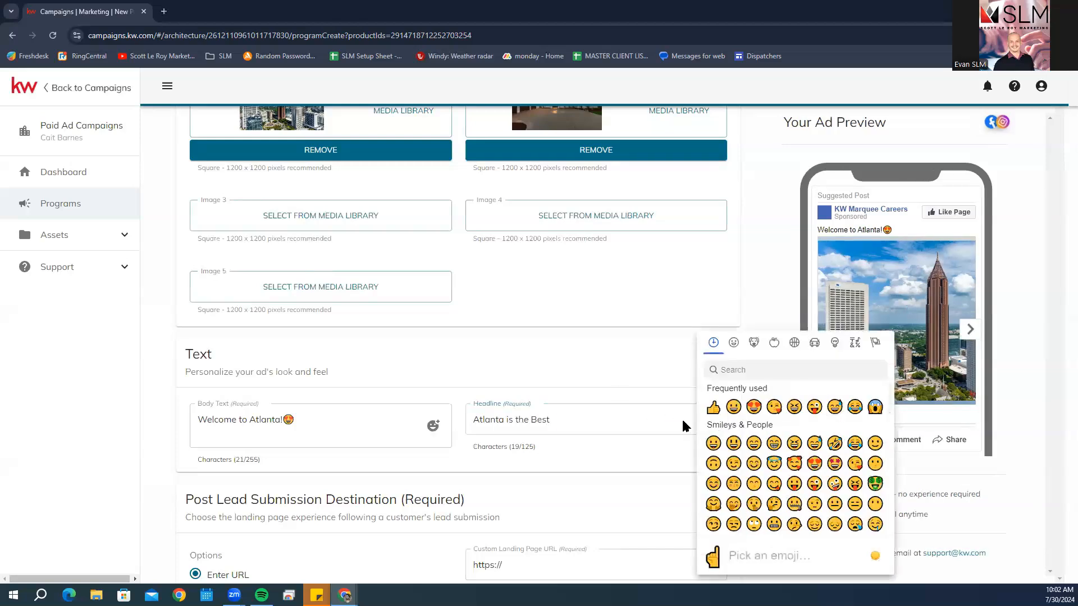
mouse_move(713, 407)
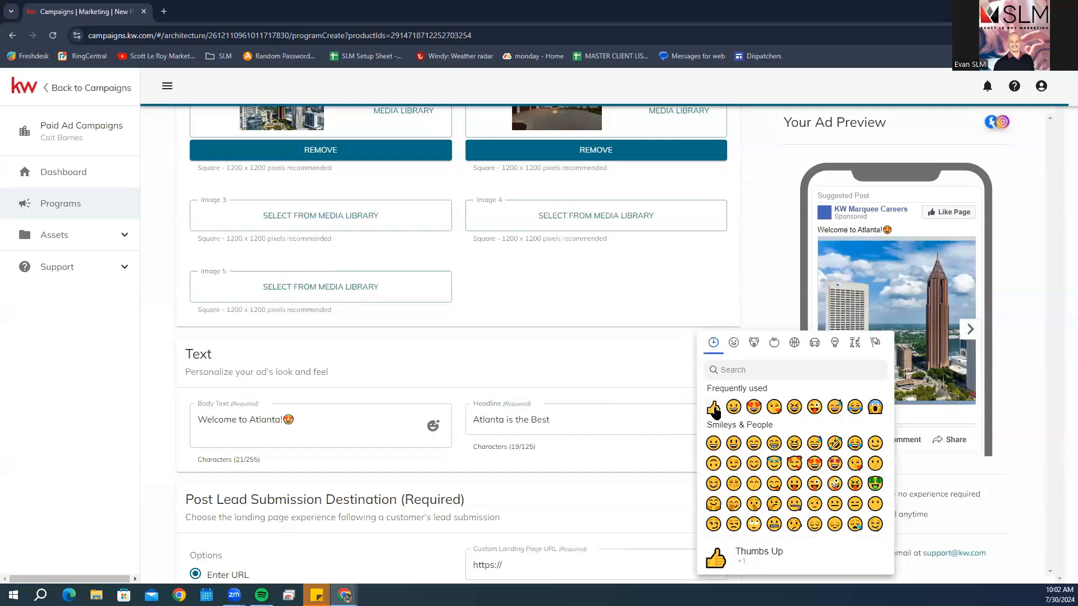
left_click(713, 407)
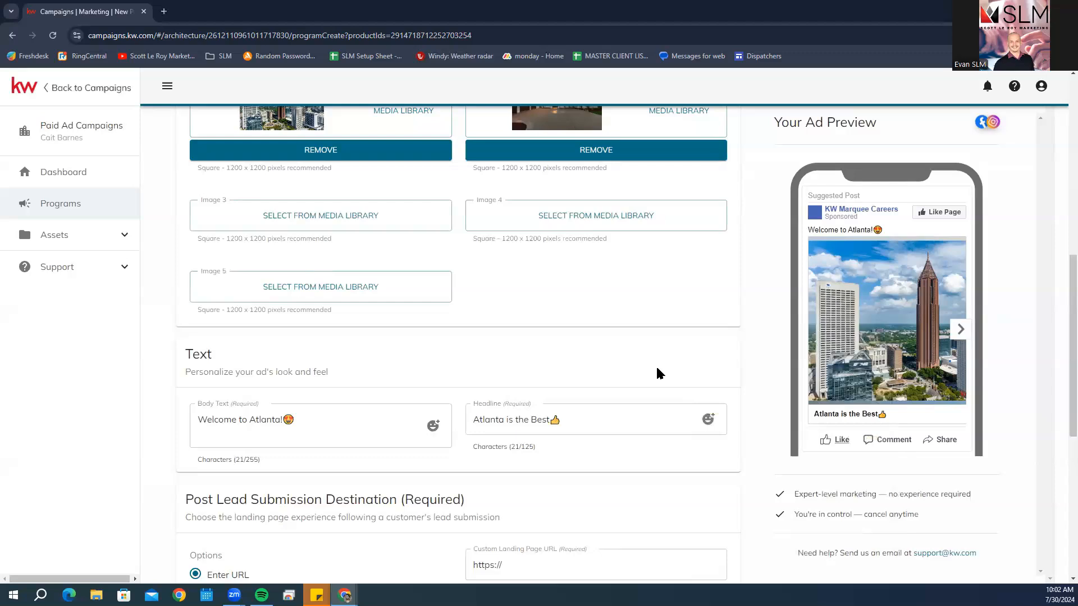
Scroll down to the Post Lead Submission Destination section with Enter URL selected.
scroll("down", 3)
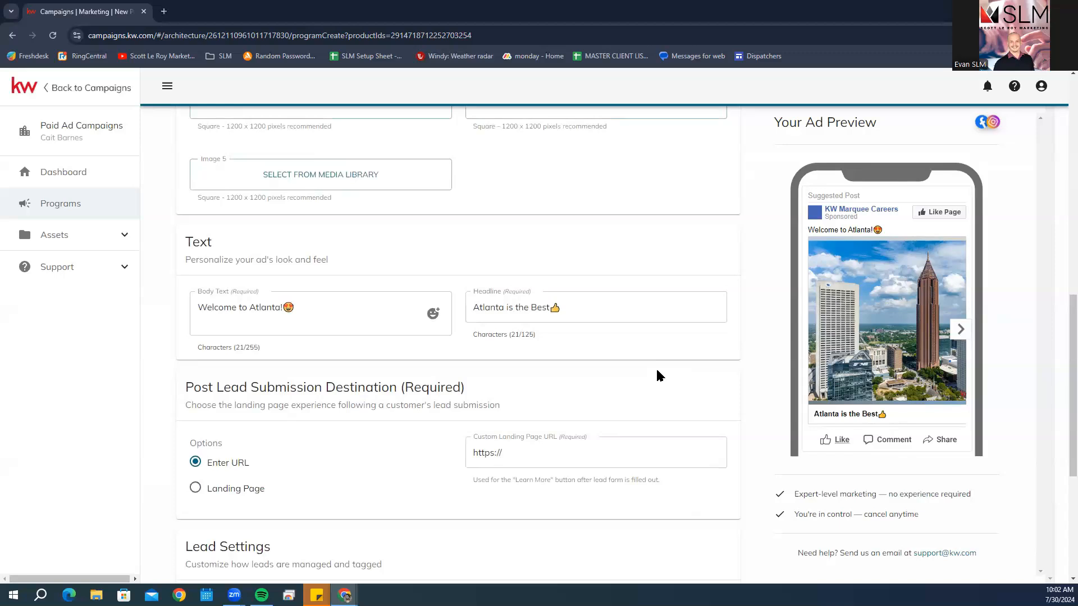
mouse_move(649, 388)
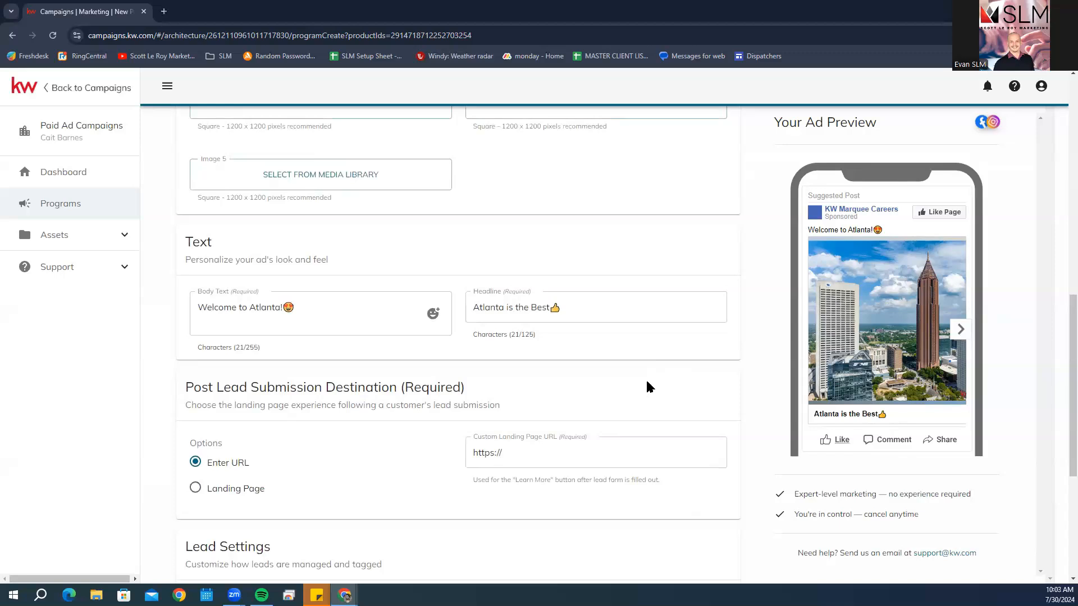
mouse_move(733, 403)
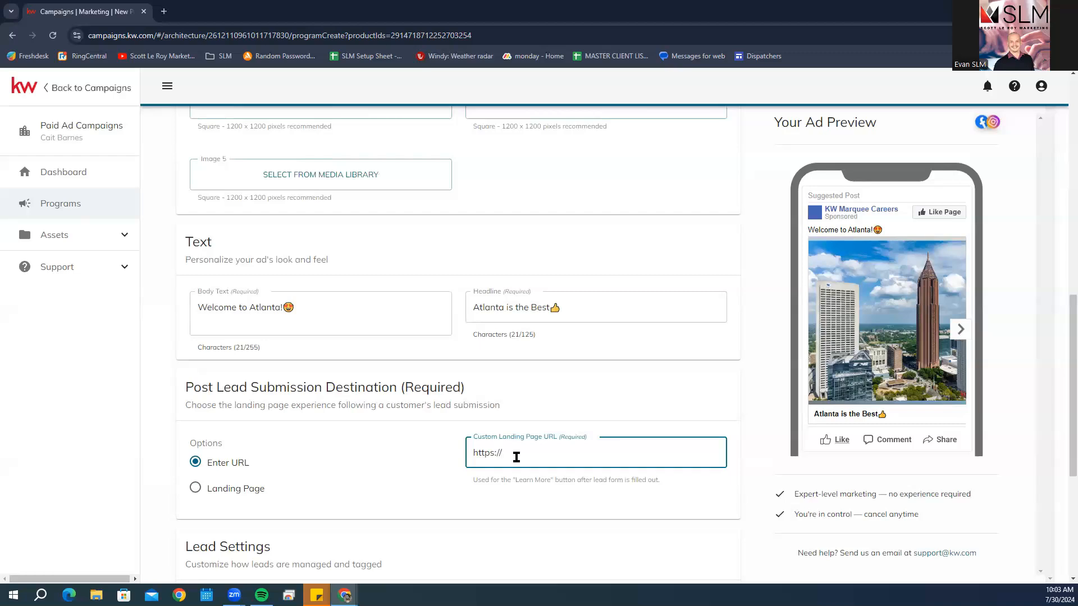
mouse_move(532, 432)
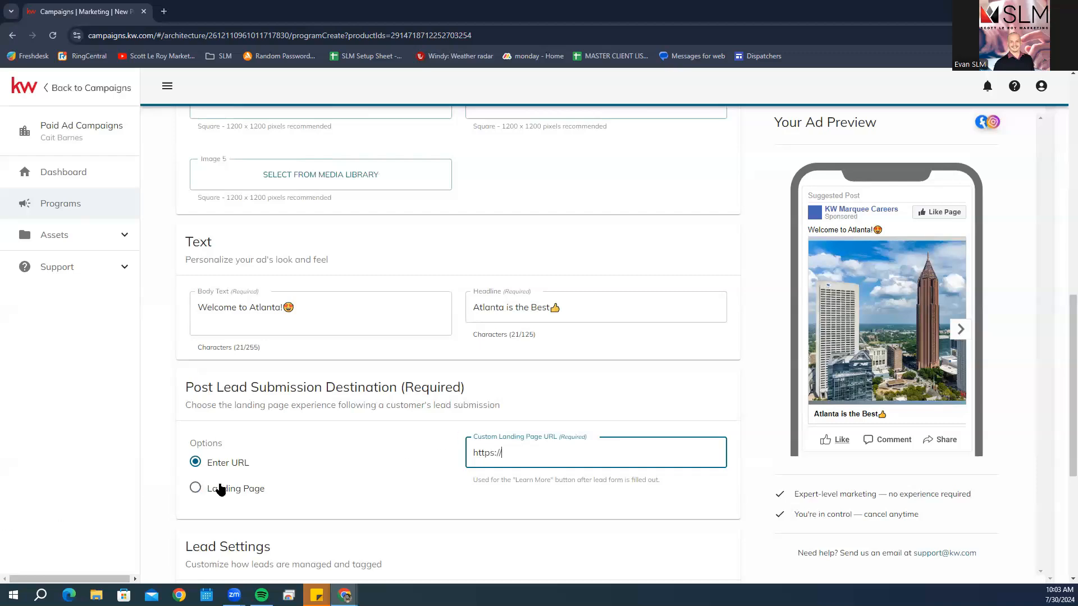
mouse_move(246, 490)
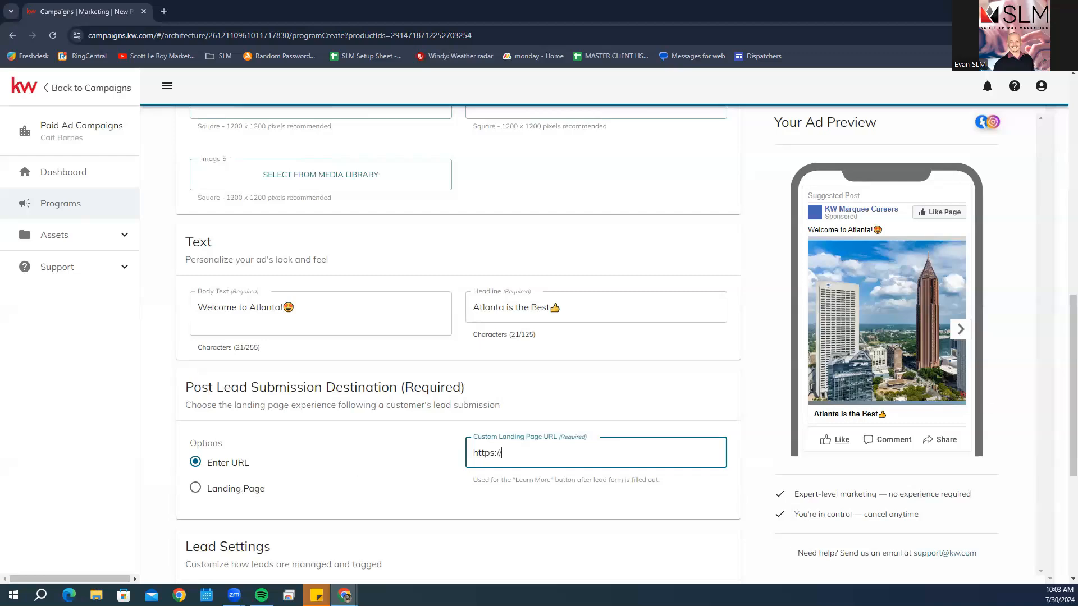
Scroll to Lead Settings and Compliance and expand the Tags dropdown.
scroll("down", 3)
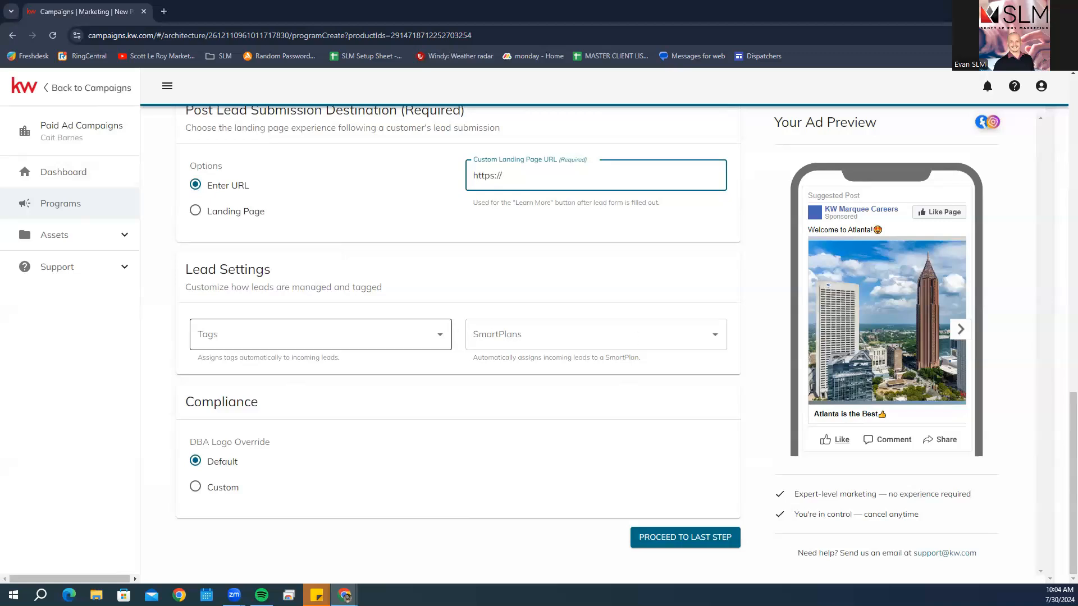
left_click(596, 175)
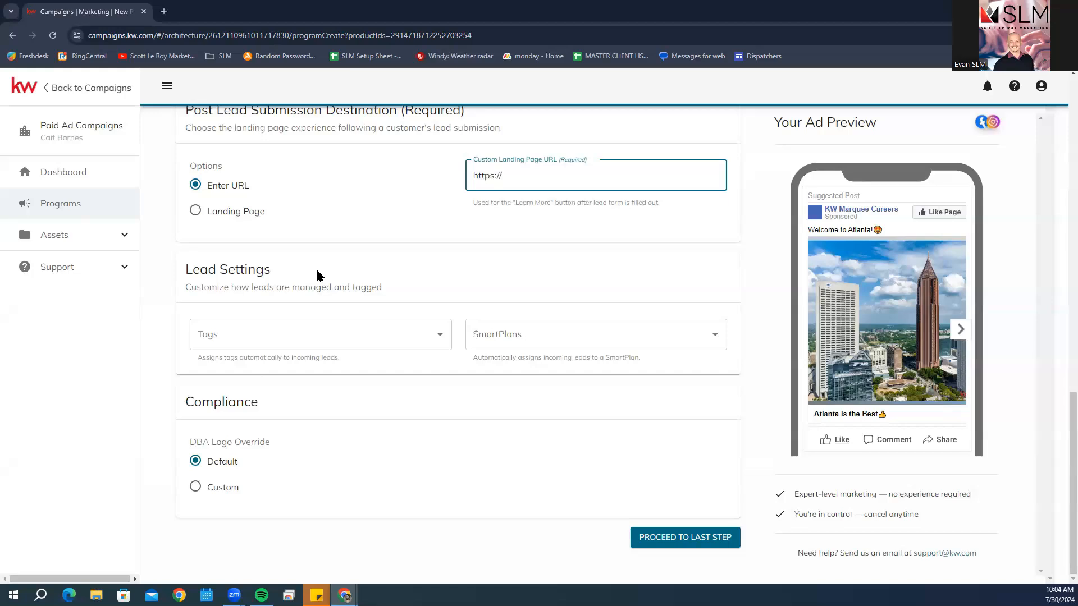
mouse_move(327, 274)
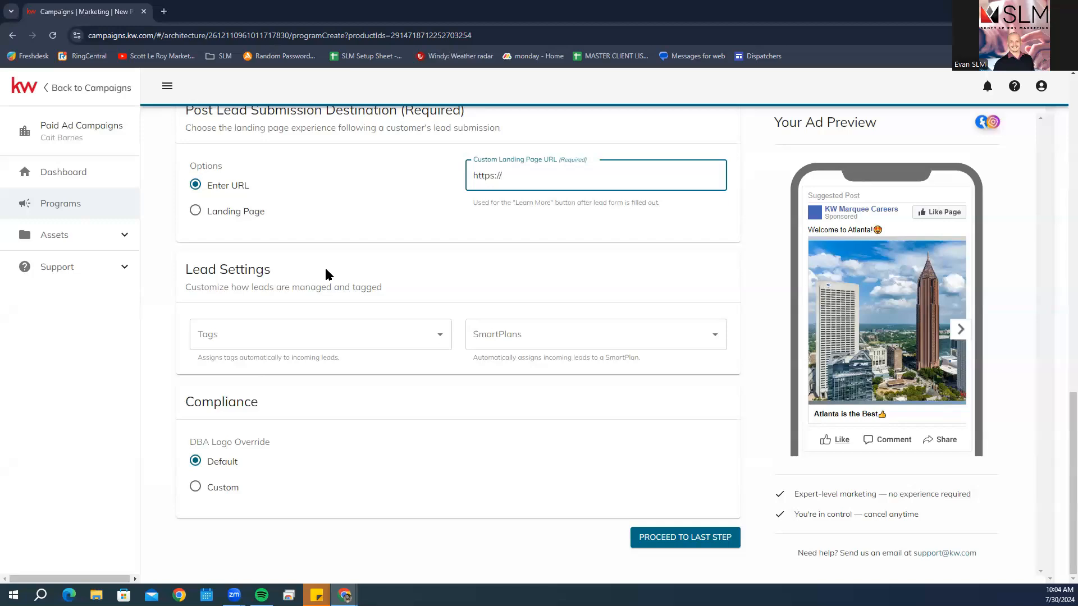
left_click(502, 175)
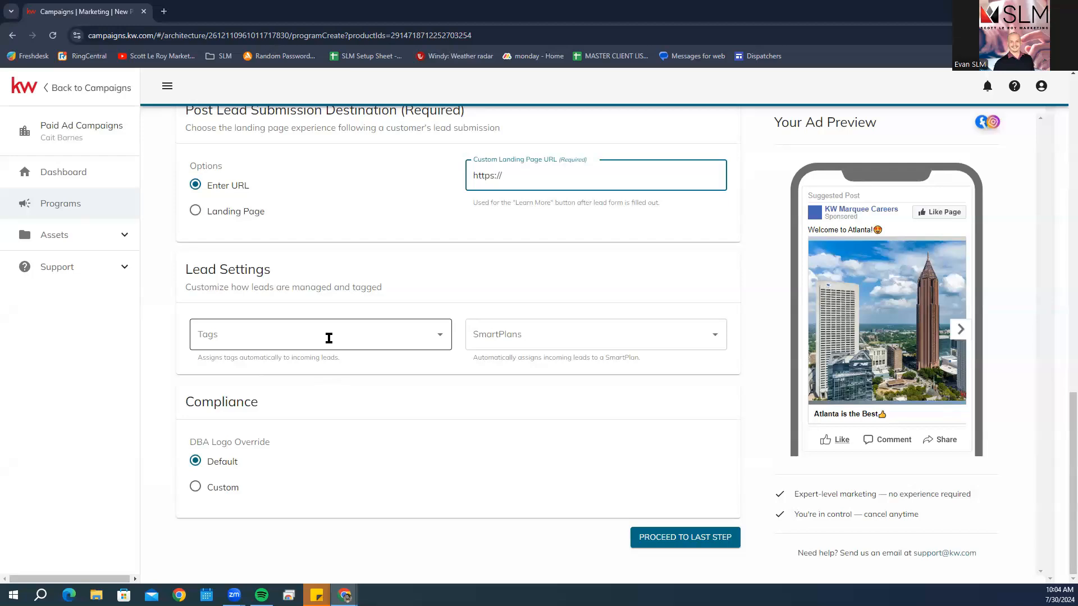
left_click(317, 334)
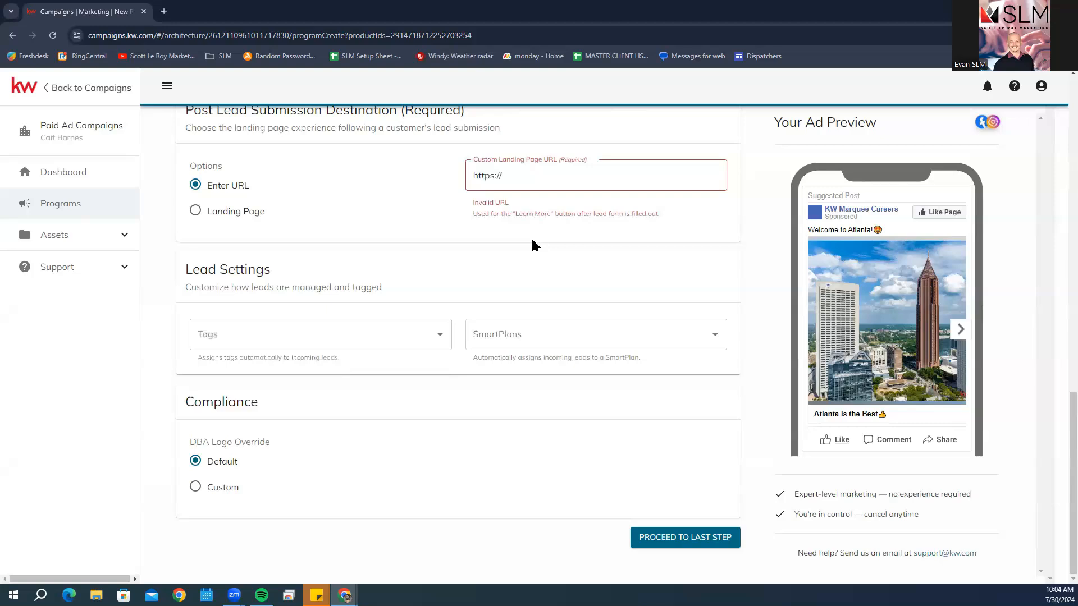
mouse_move(544, 317)
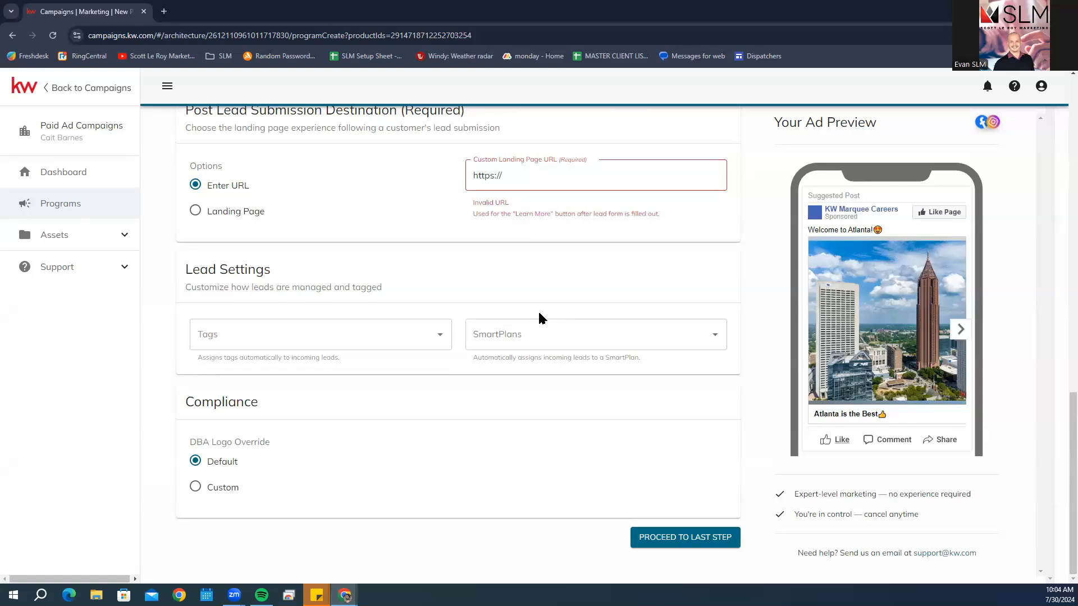
mouse_move(542, 324)
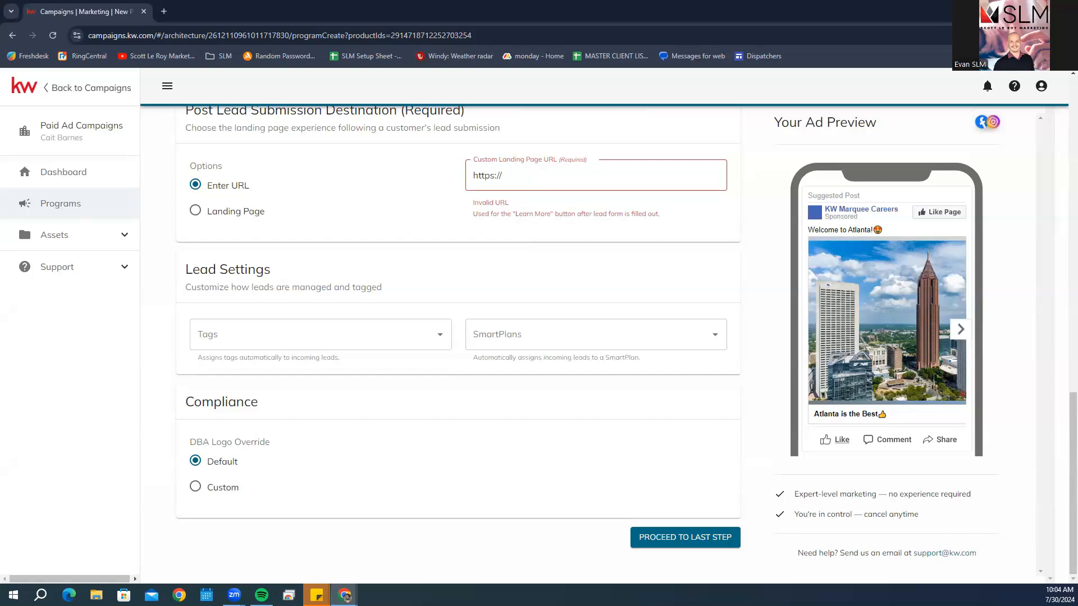
mouse_move(328, 298)
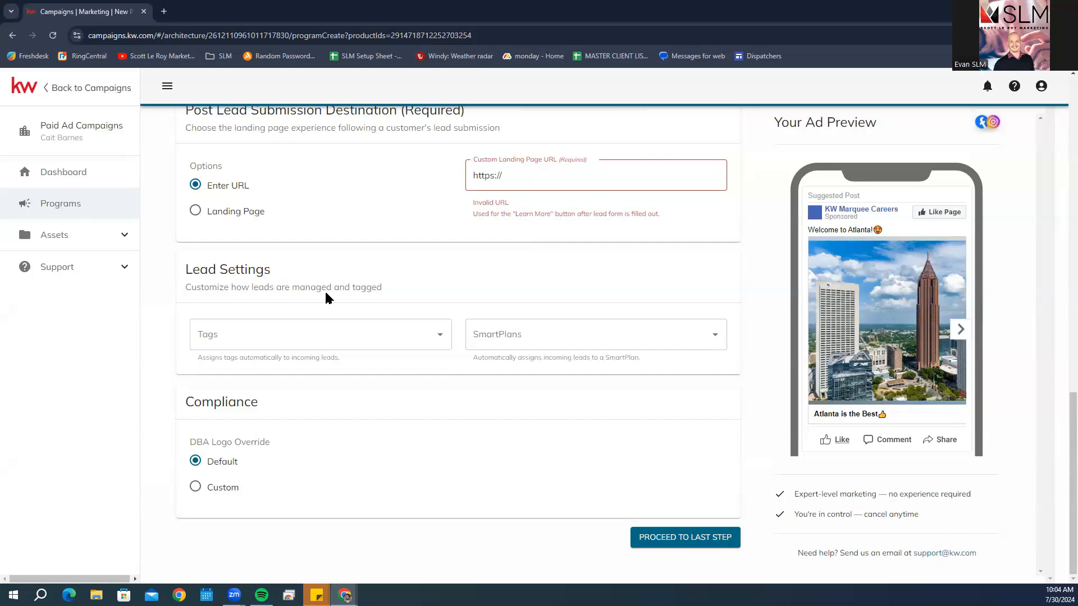
mouse_move(570, 397)
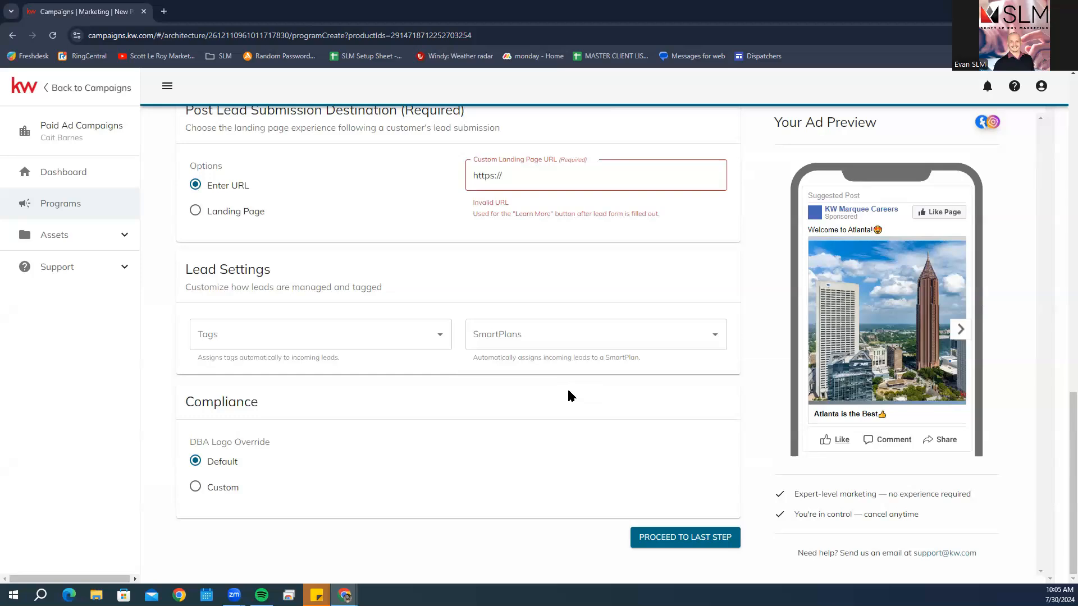
mouse_move(566, 393)
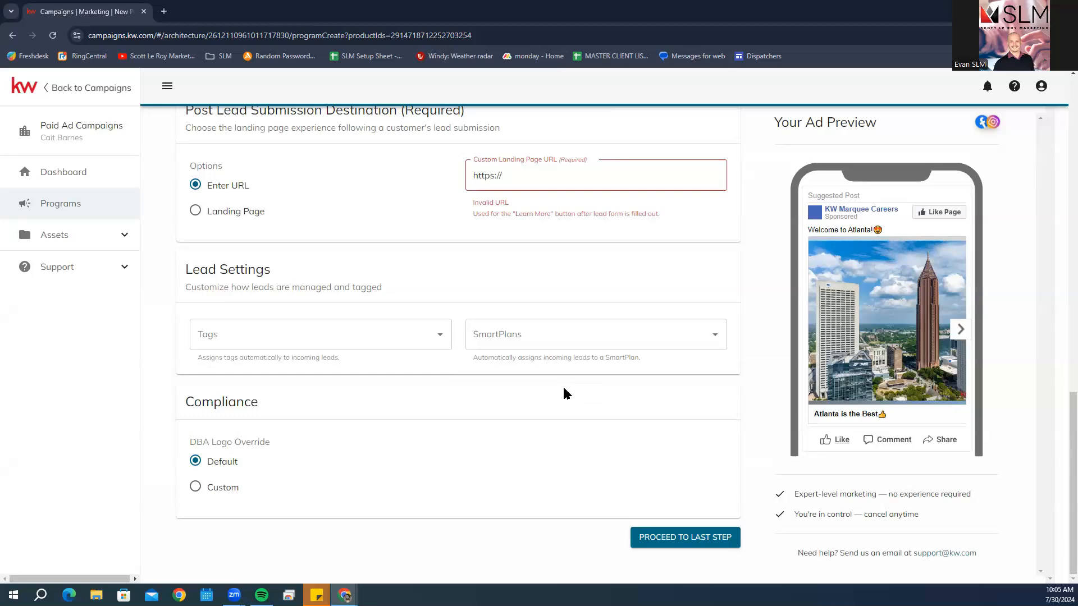
mouse_move(533, 396)
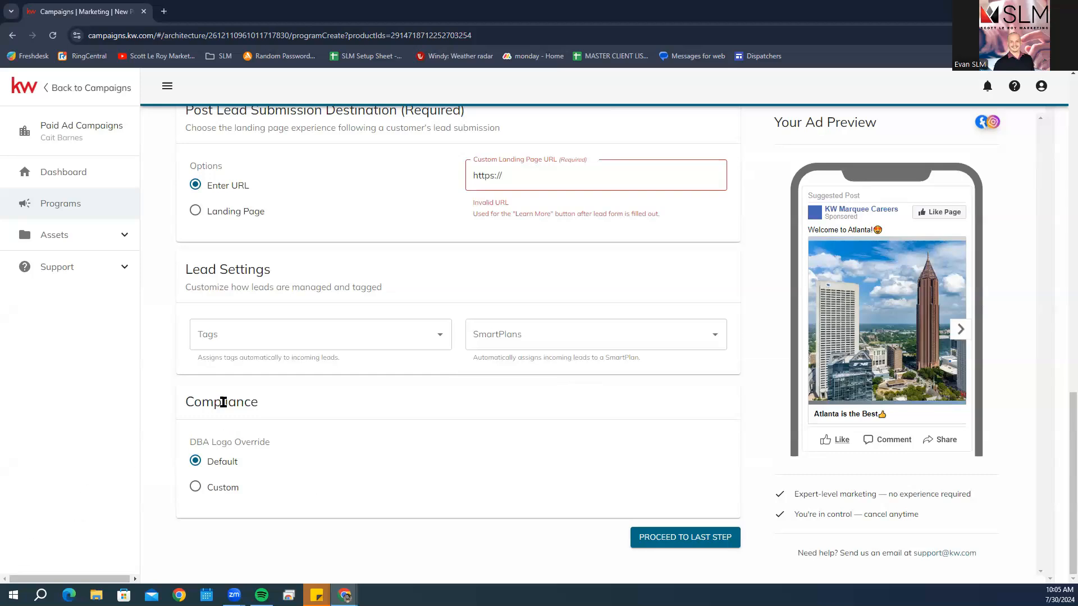
mouse_move(416, 380)
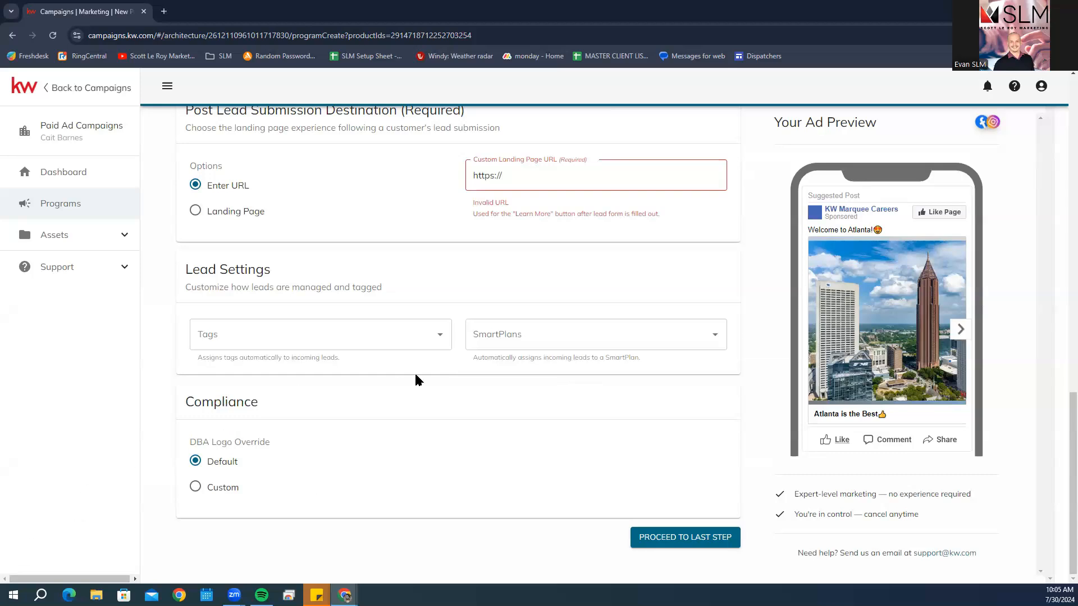
mouse_move(874, 335)
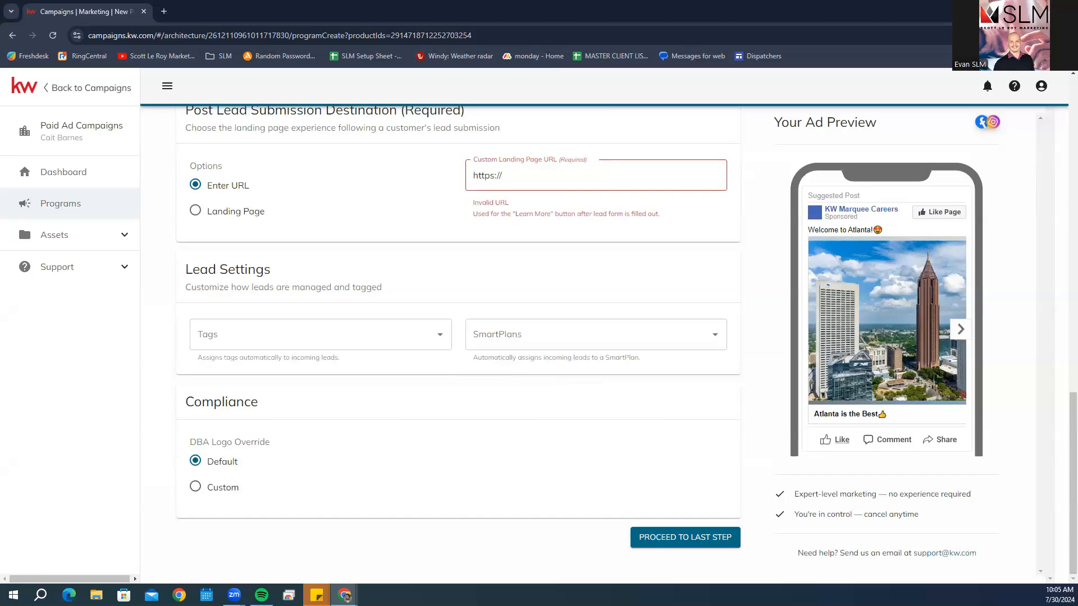
mouse_move(664, 554)
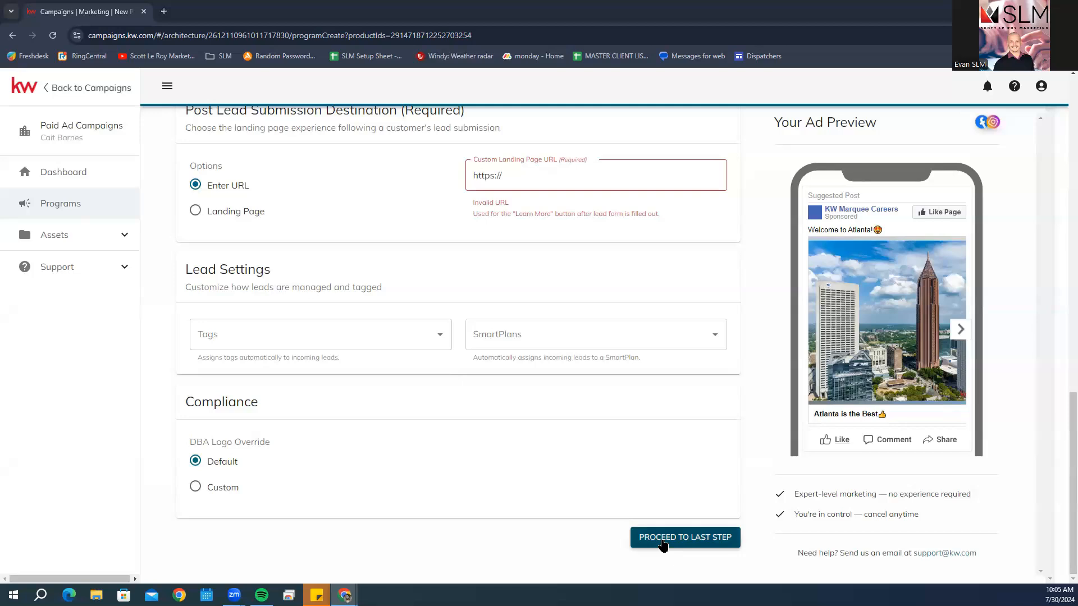
mouse_move(663, 543)
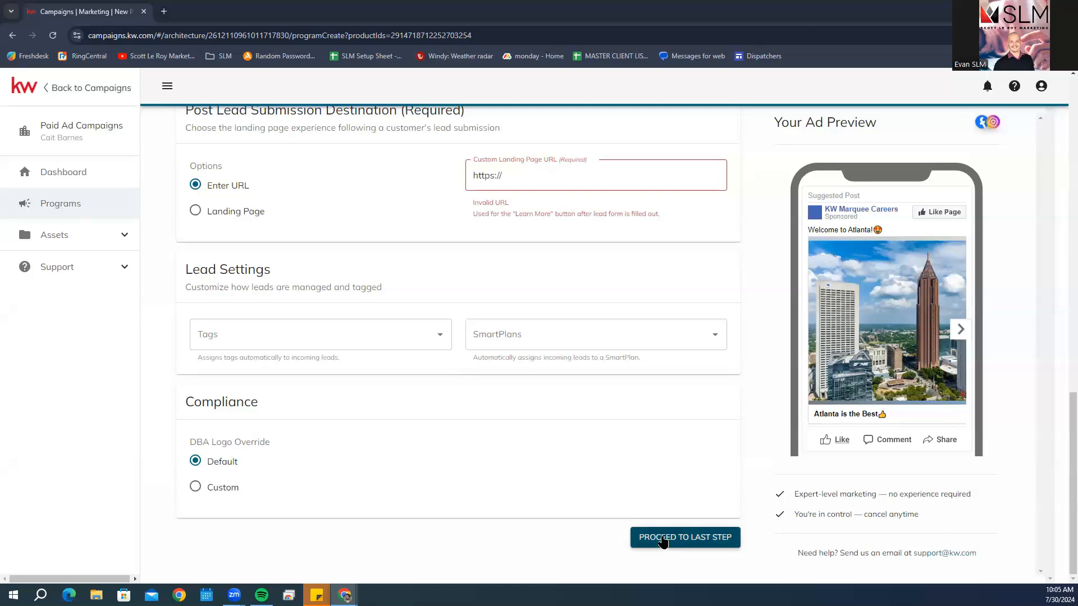